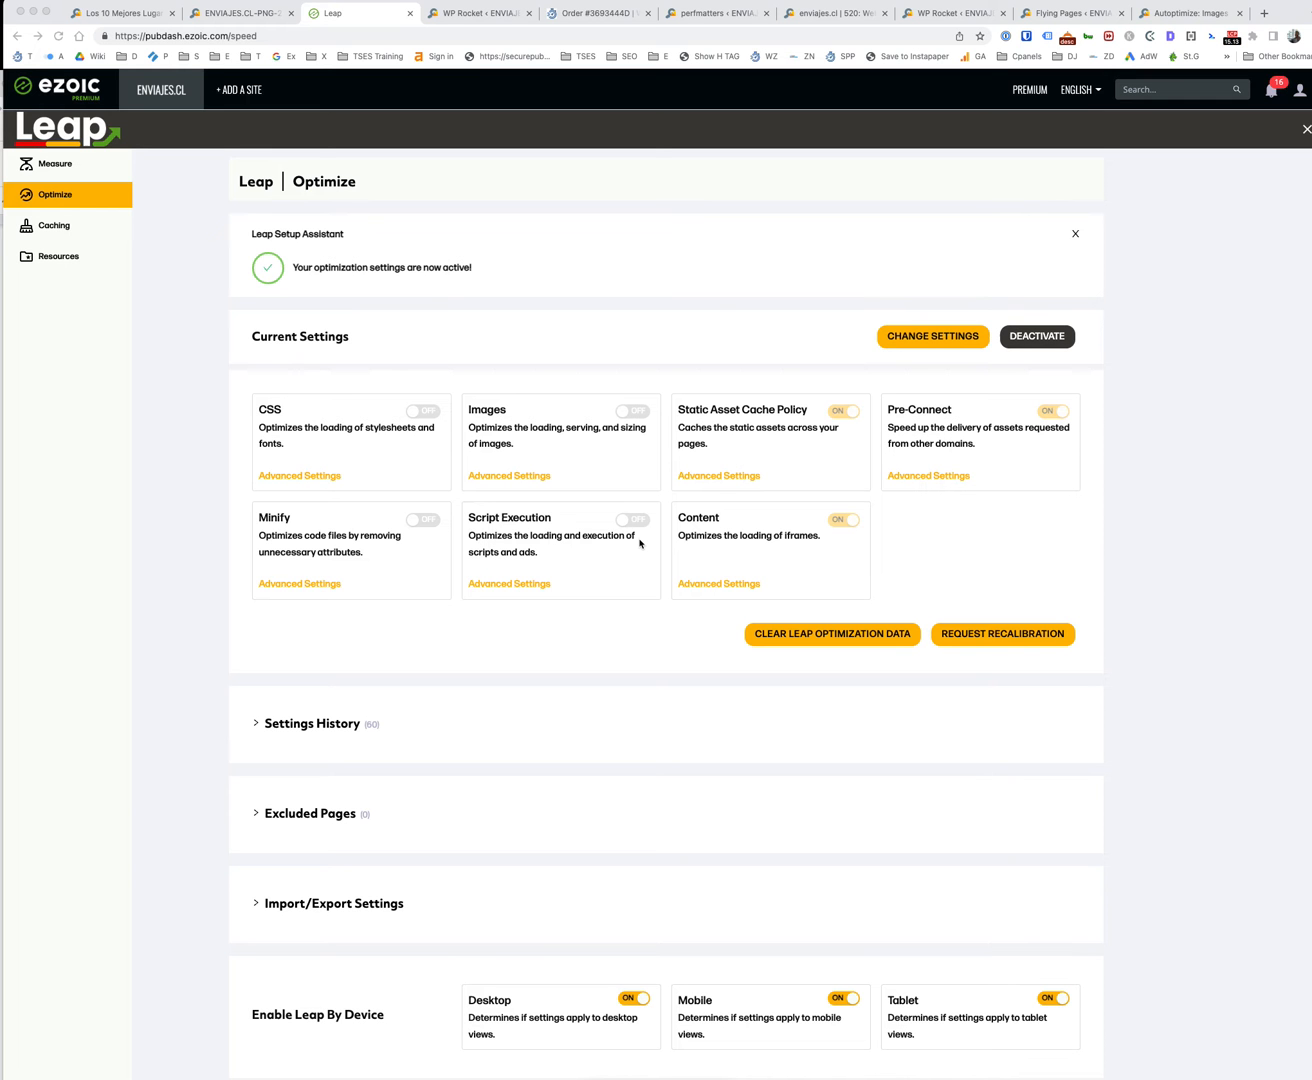
mouse_move(419, 556)
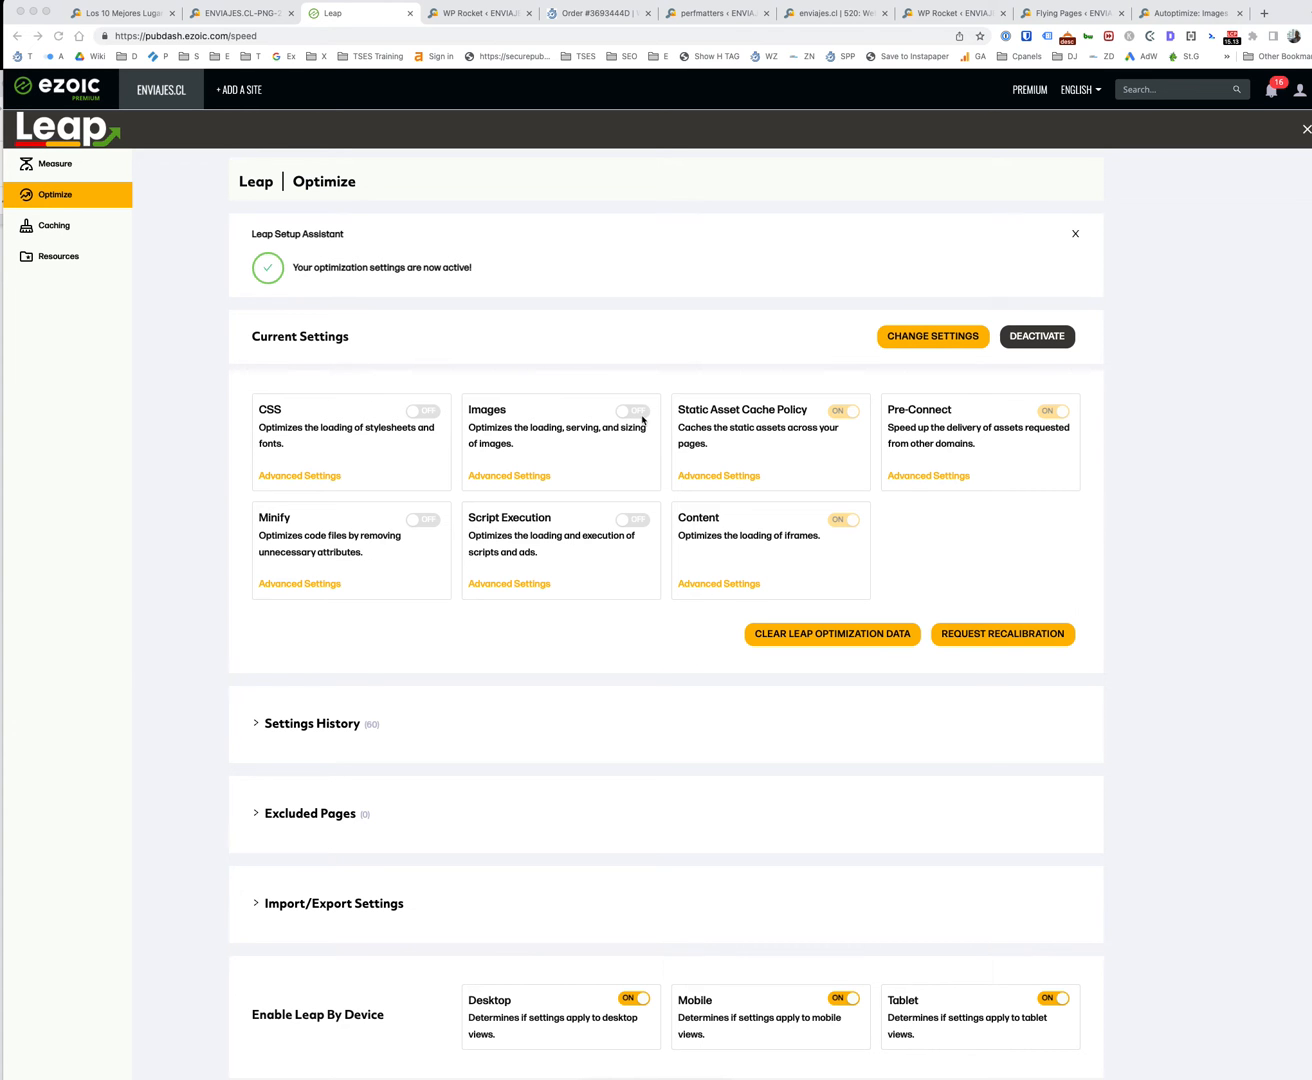
mouse_move(528, 476)
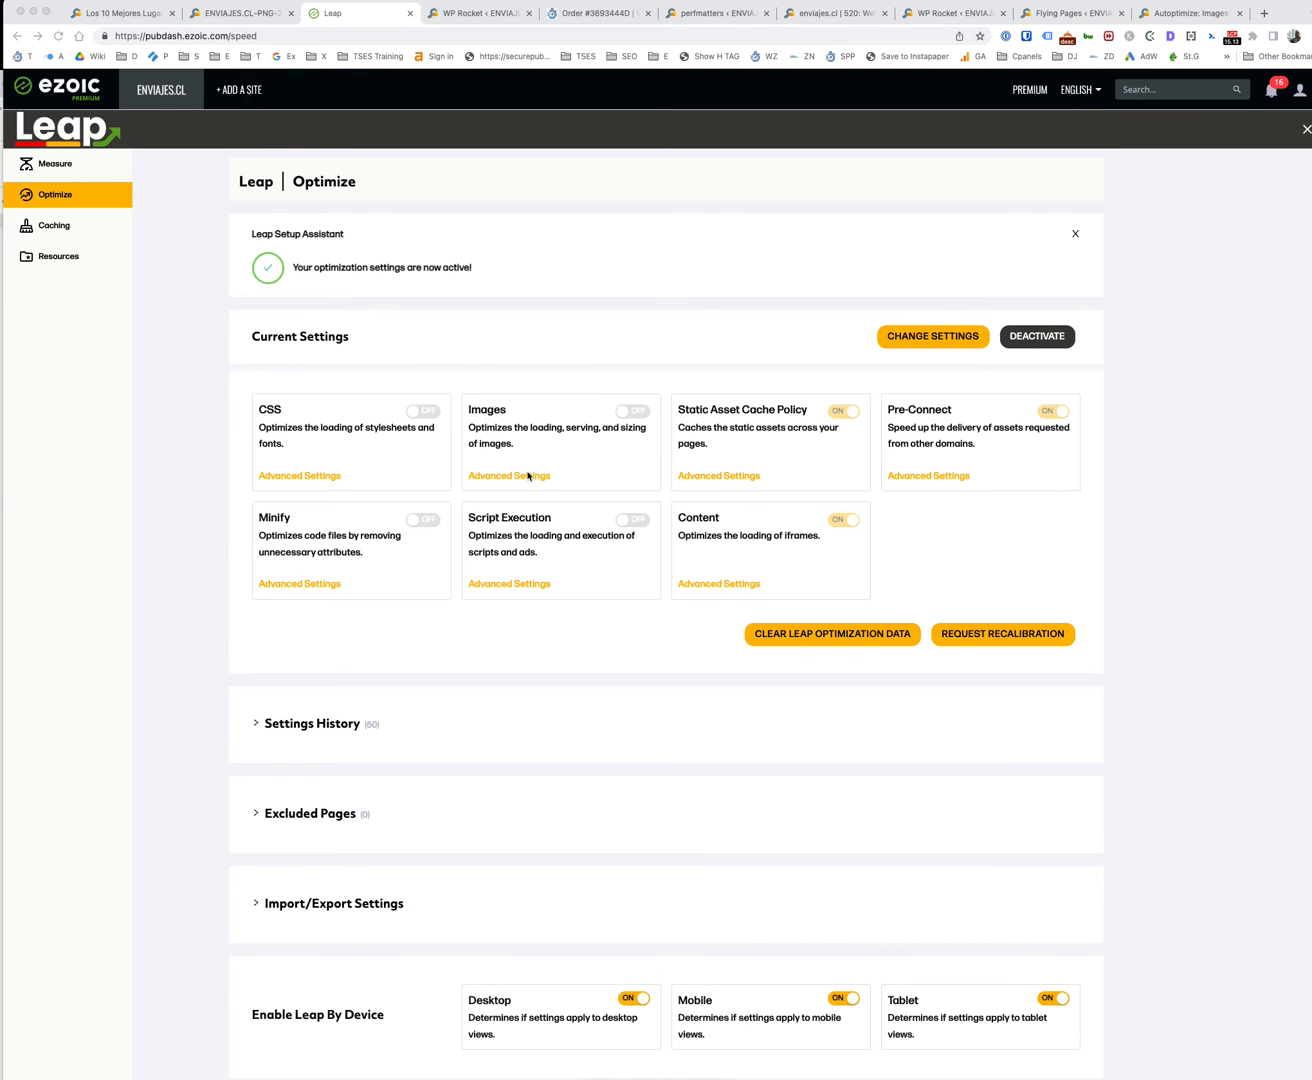
View the Images settings, all off, comparing against WP Rocket's media lazy-load options.
click(509, 475)
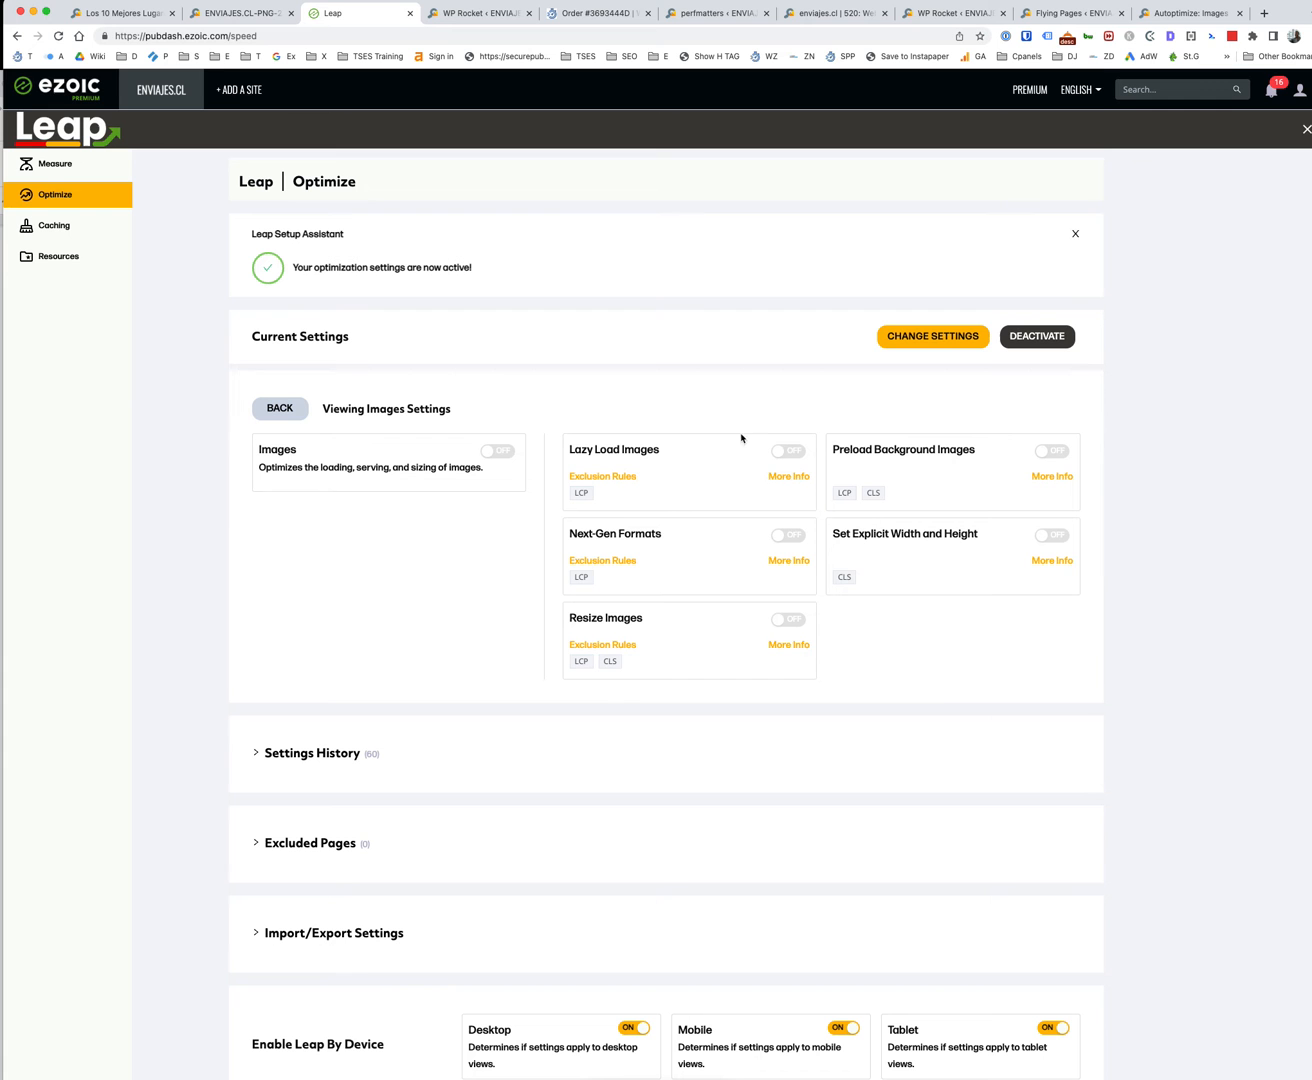
mouse_move(809, 418)
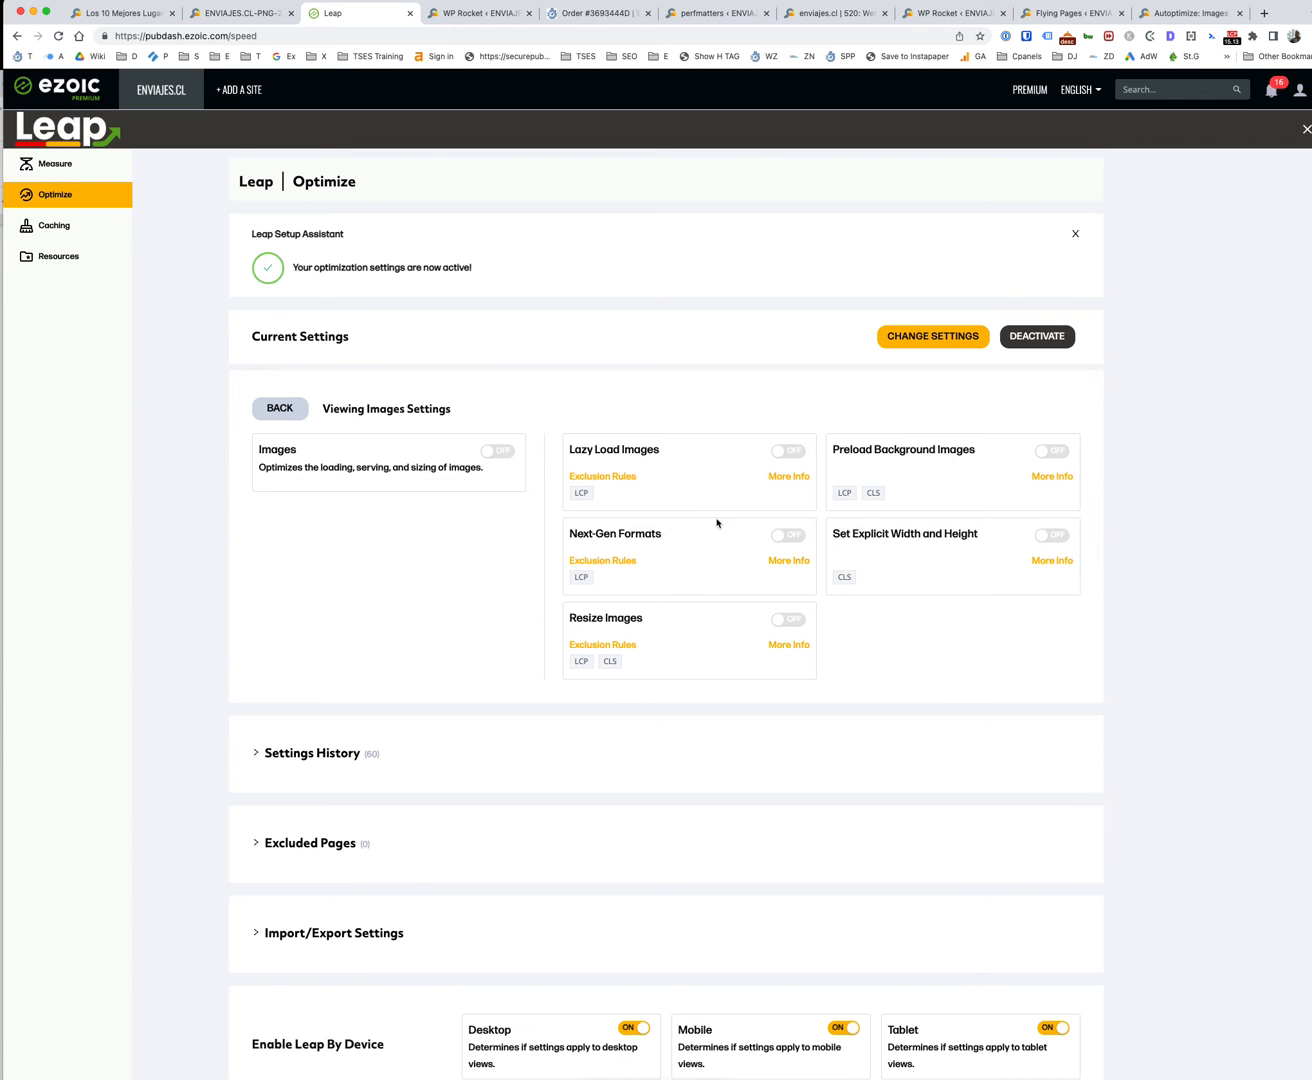
mouse_move(804, 561)
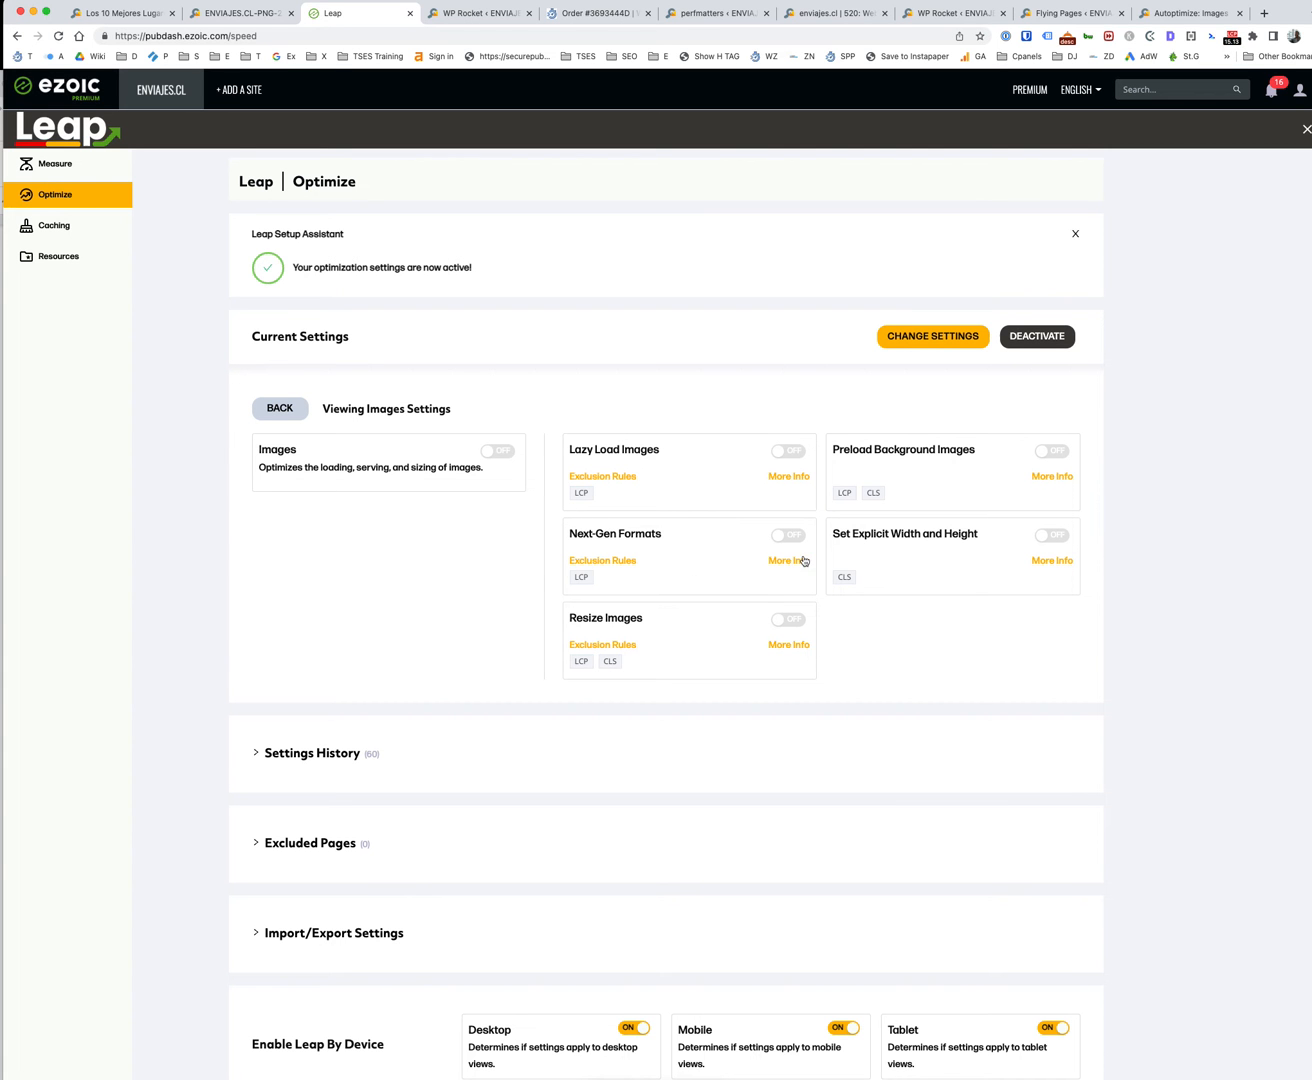
mouse_move(805, 528)
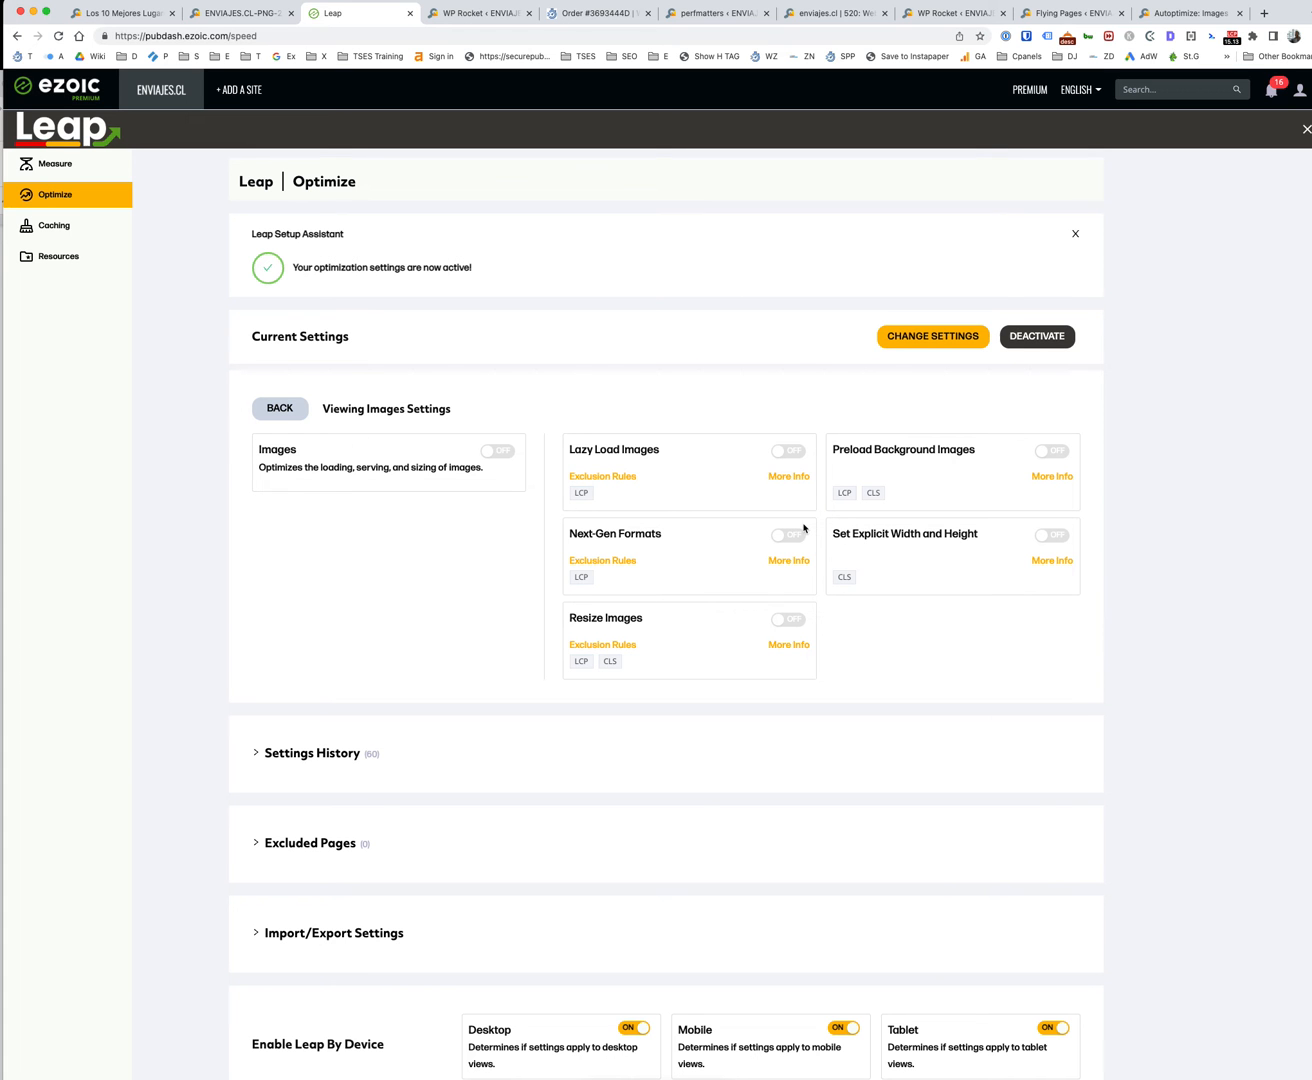
mouse_move(868, 569)
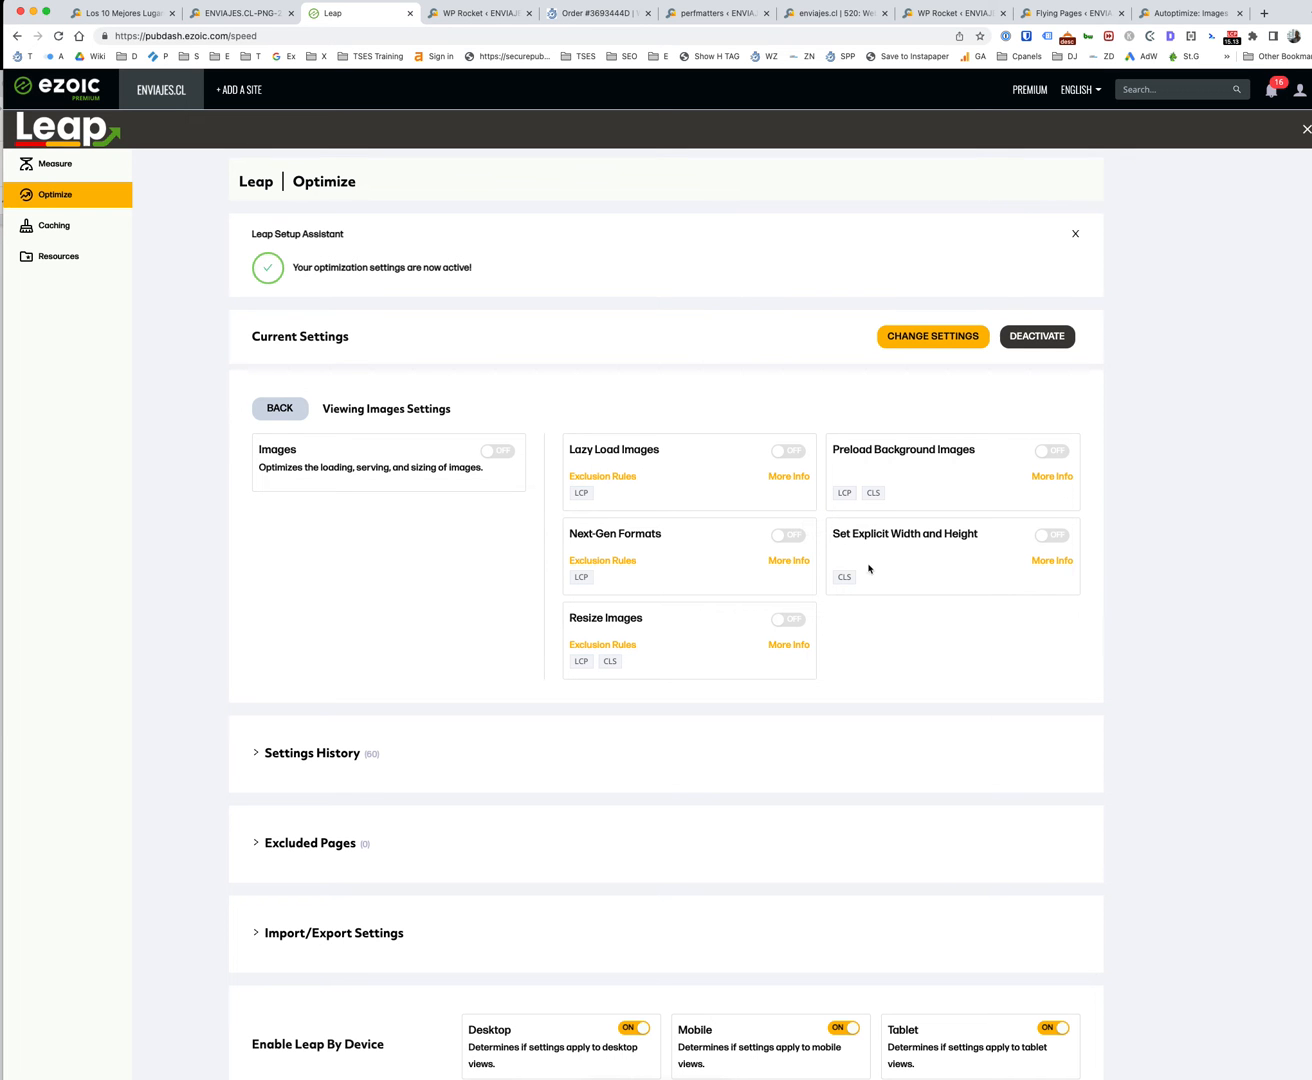
mouse_move(858, 512)
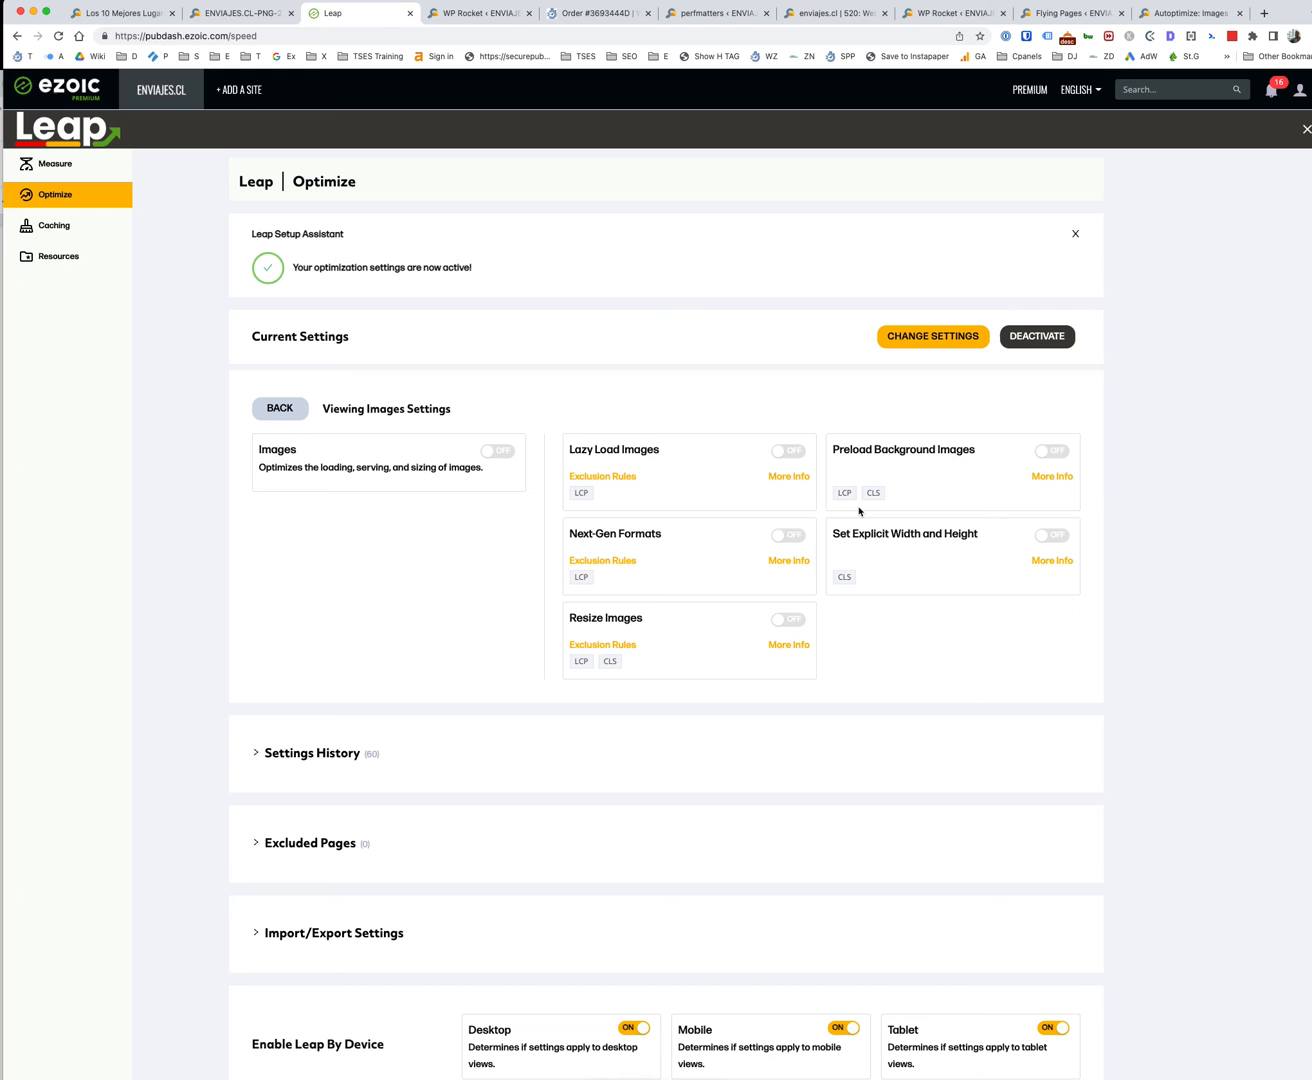
mouse_move(505, 71)
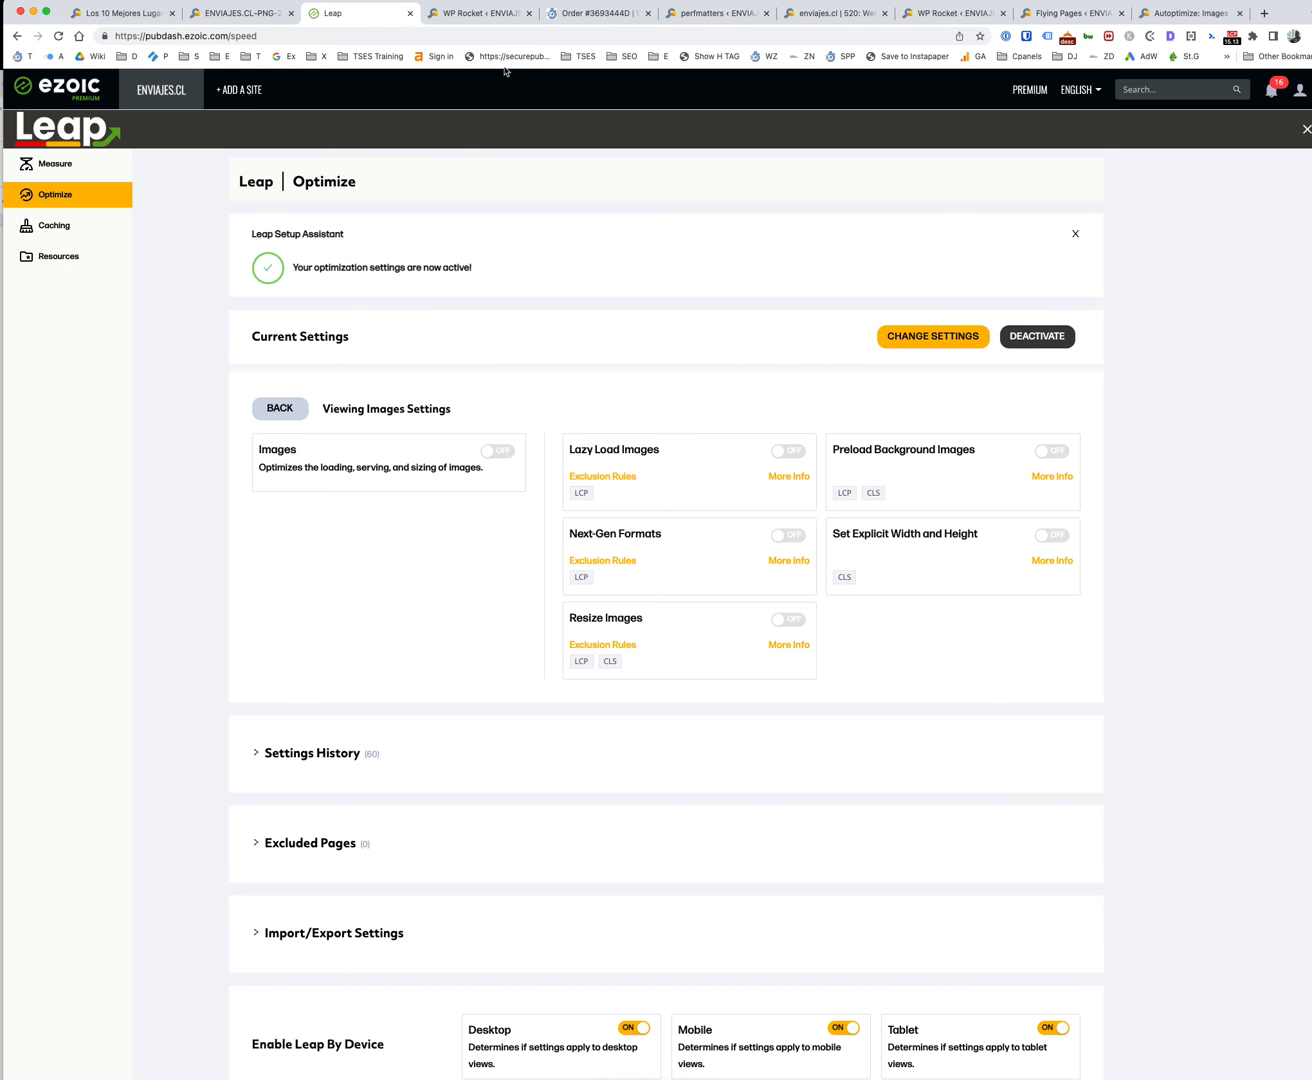
click(481, 13)
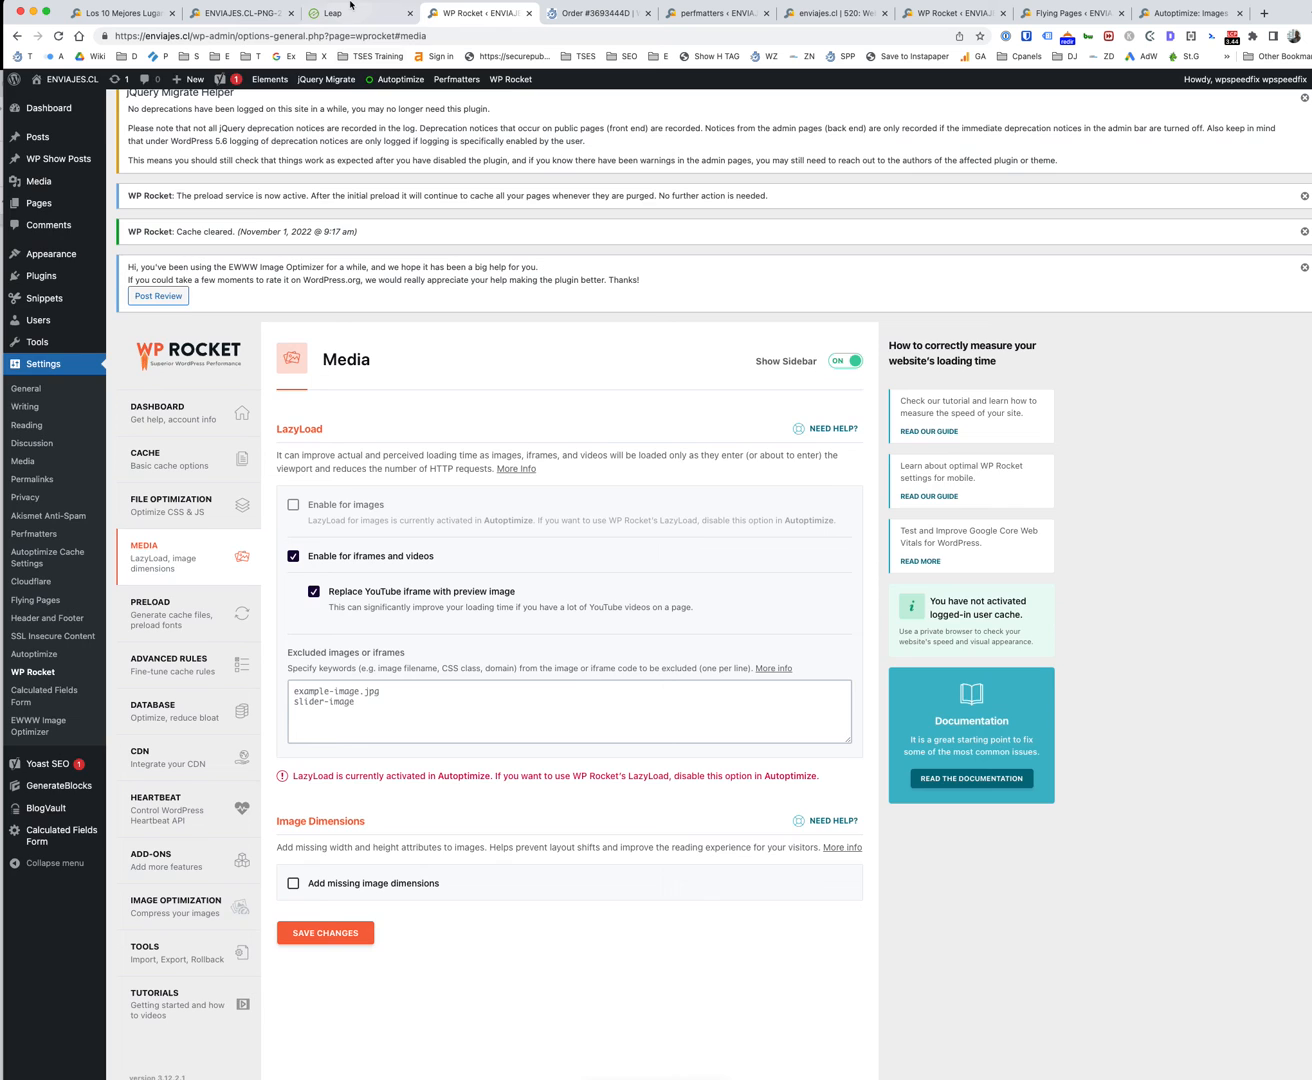
click(355, 13)
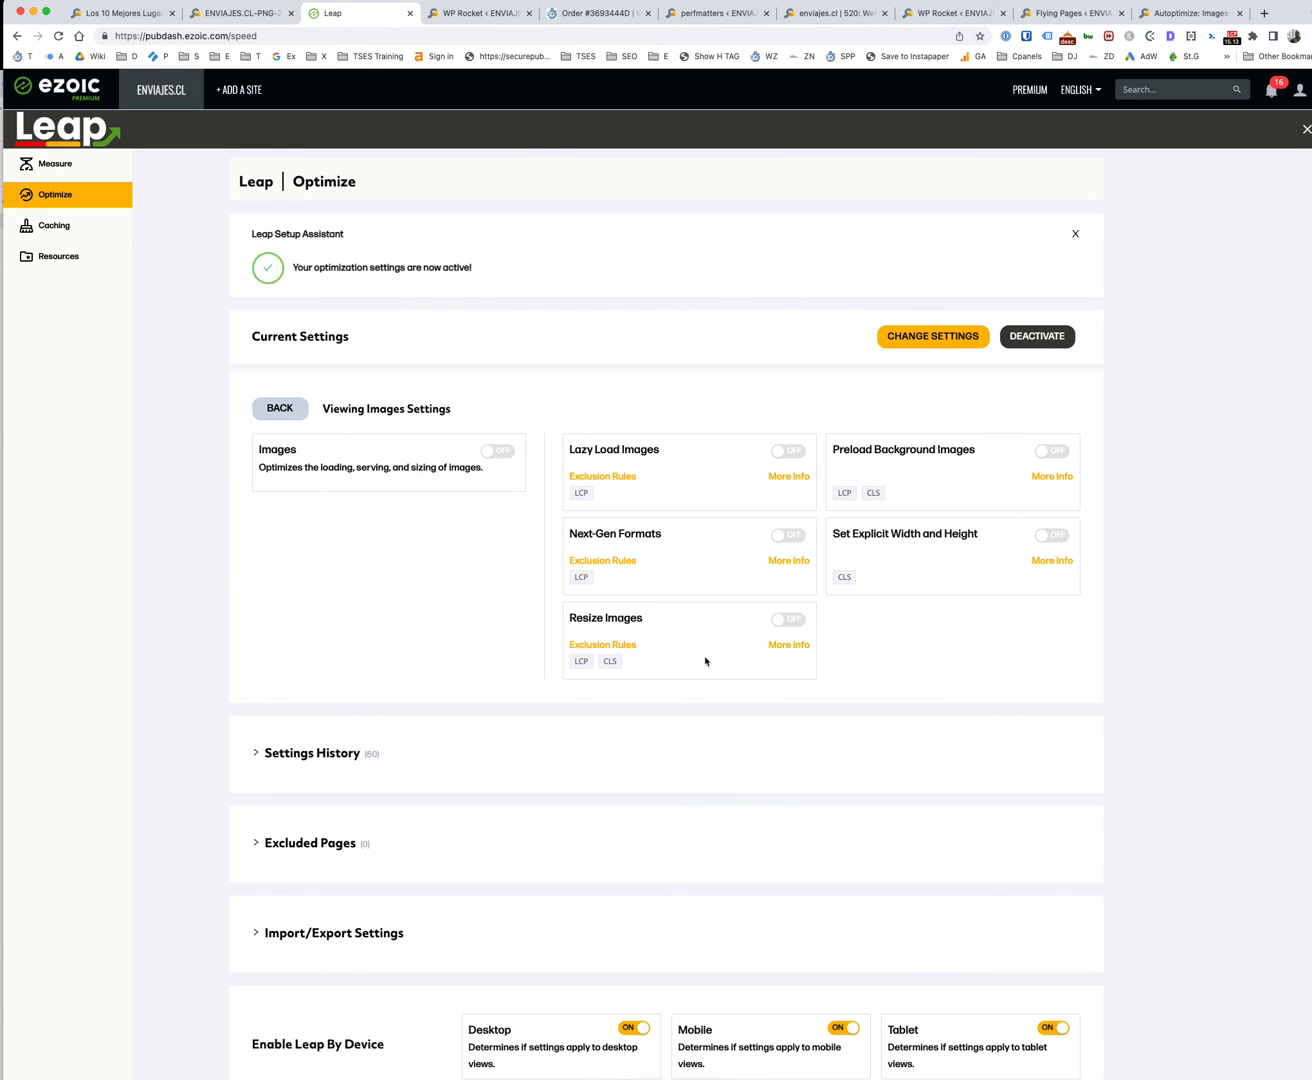
mouse_move(286, 390)
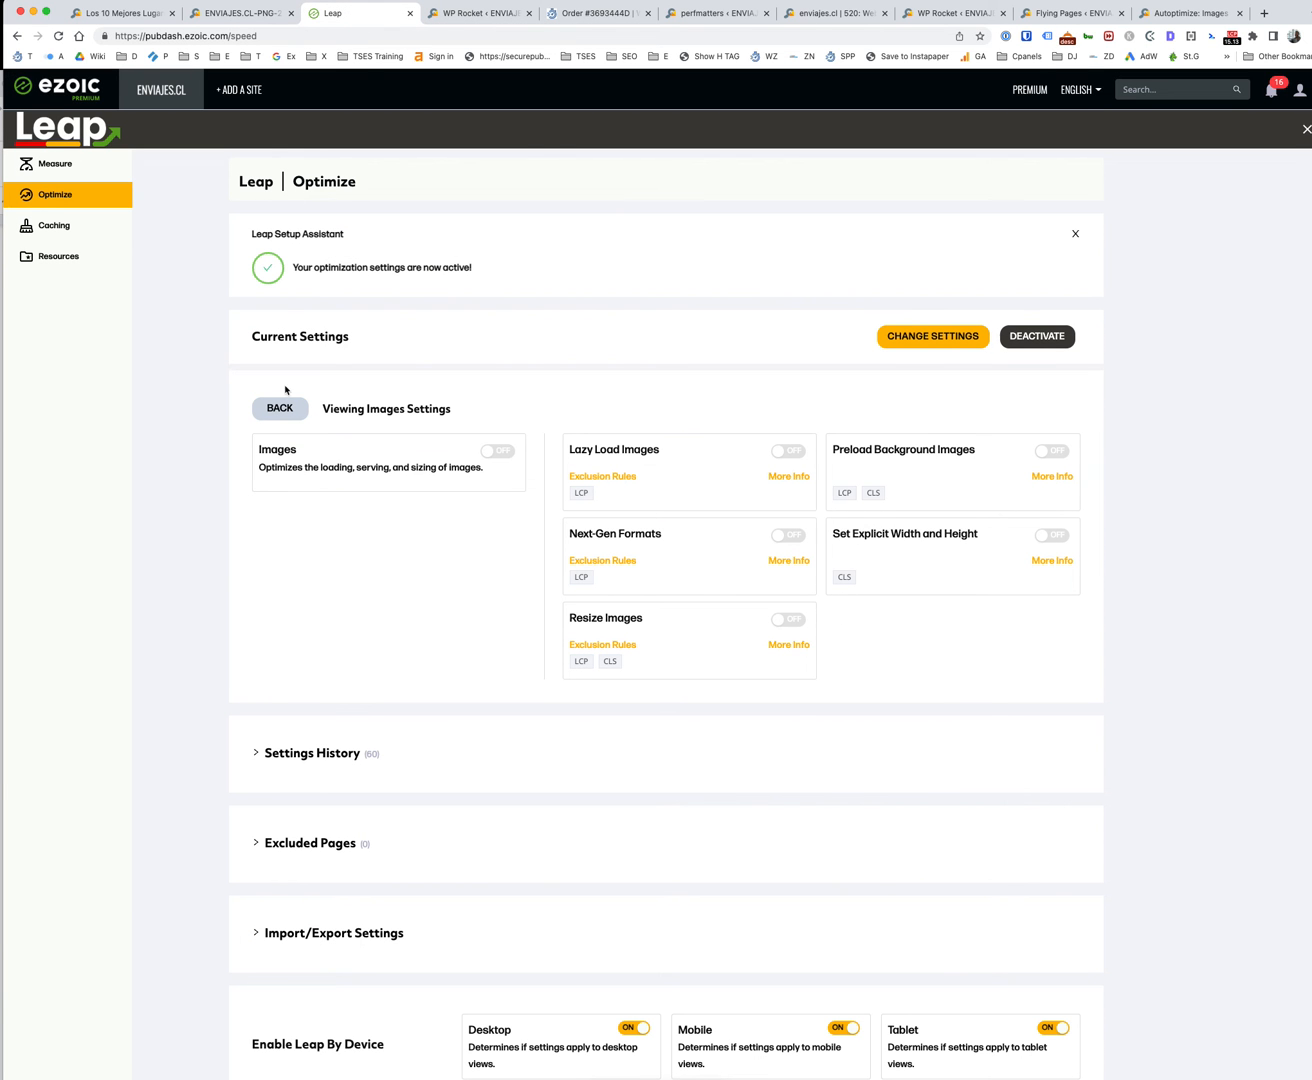
mouse_move(638, 607)
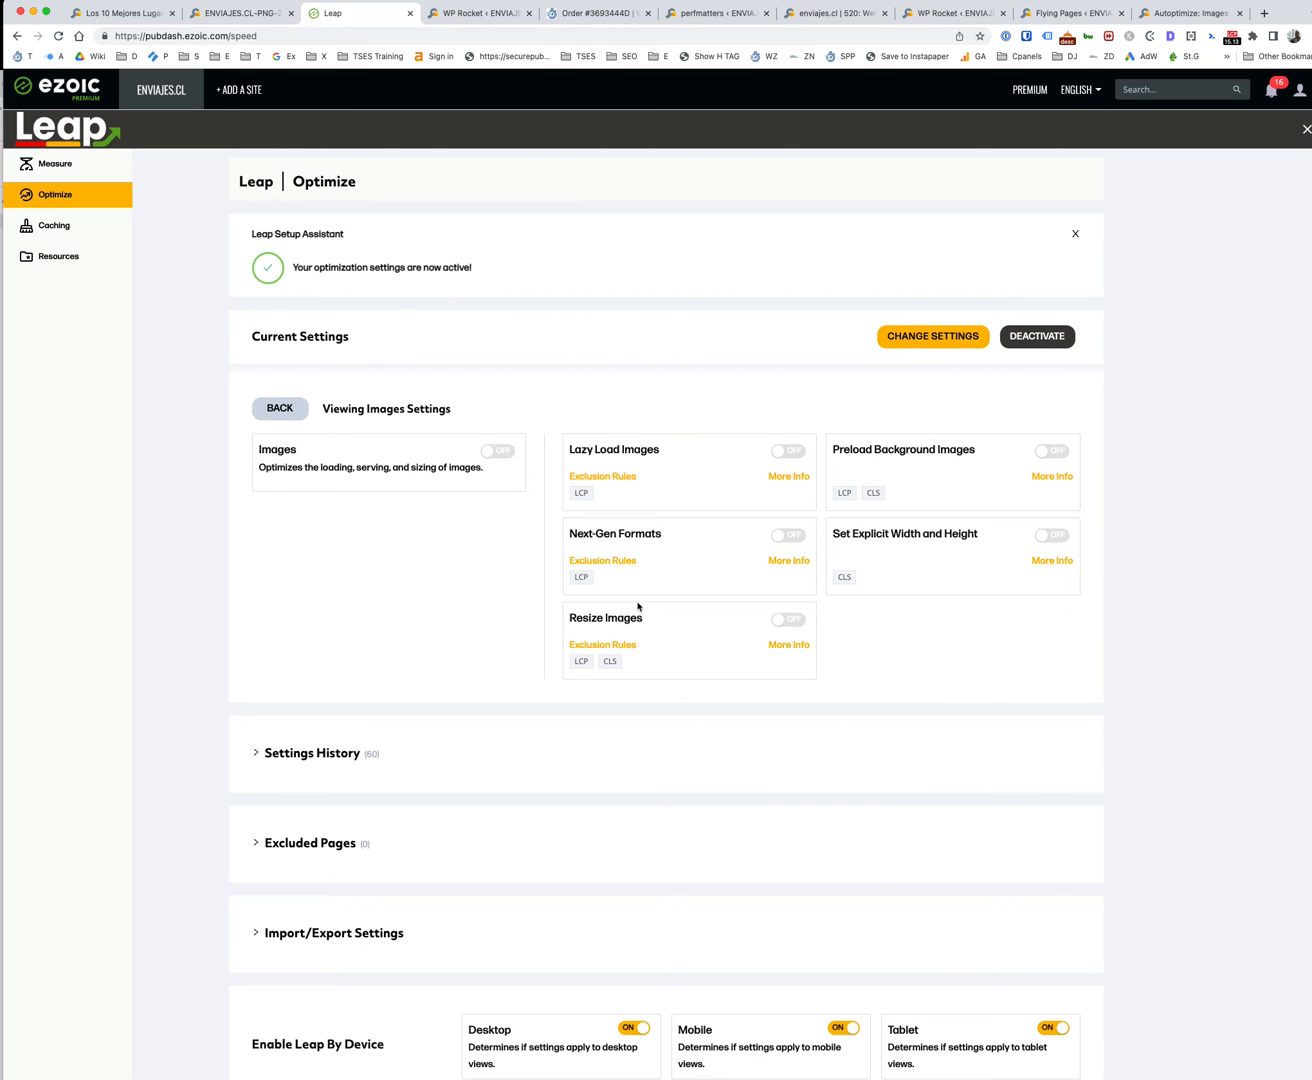
mouse_move(442, 401)
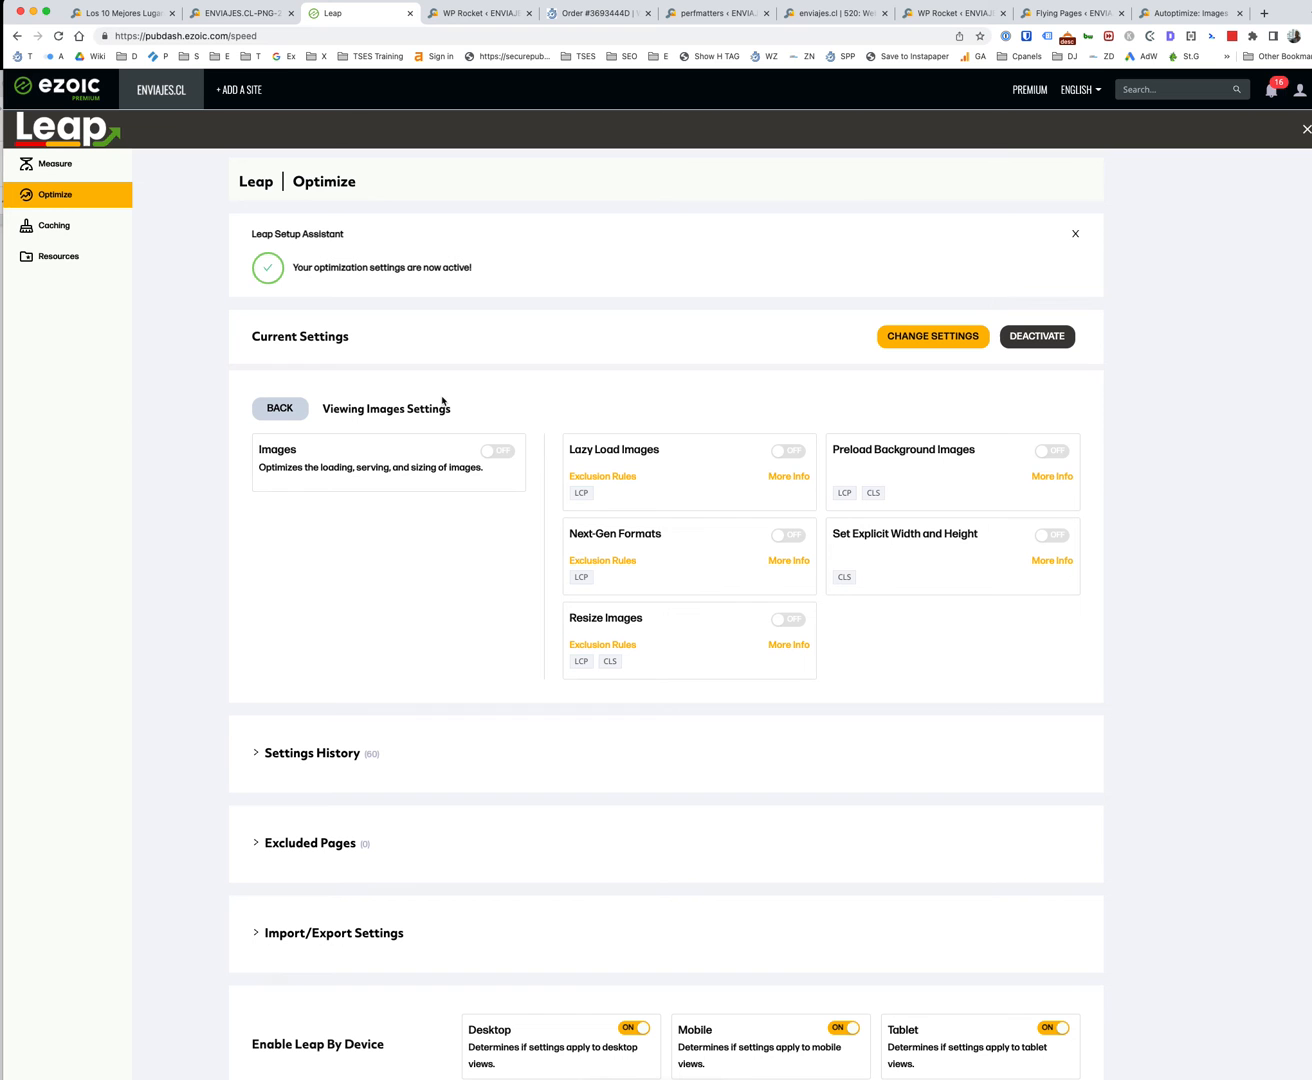
mouse_move(878, 481)
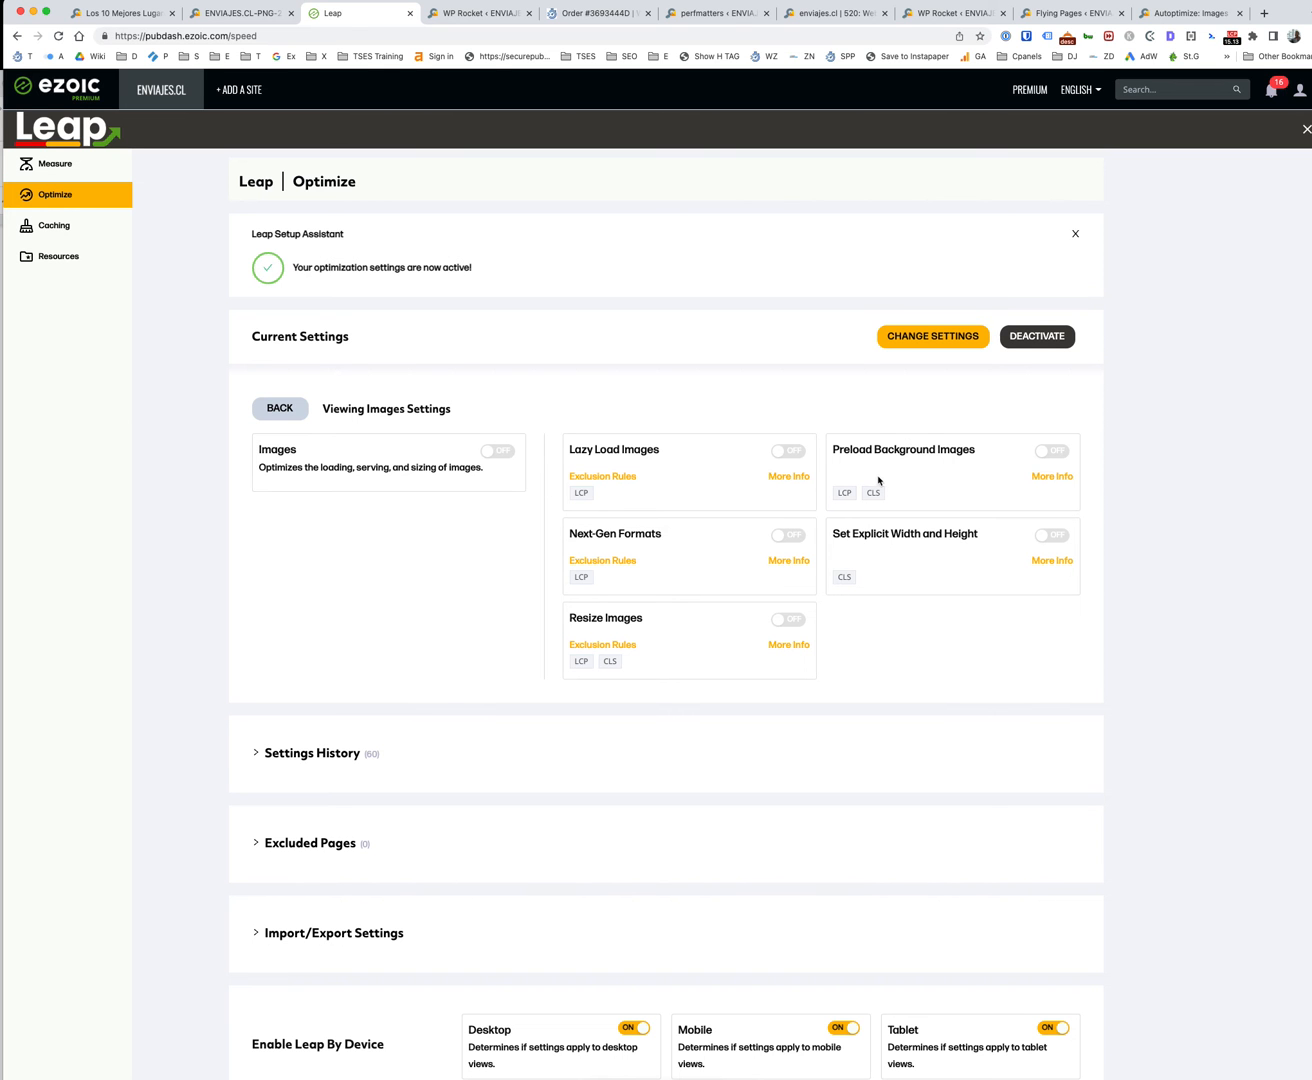
mouse_move(1146, 483)
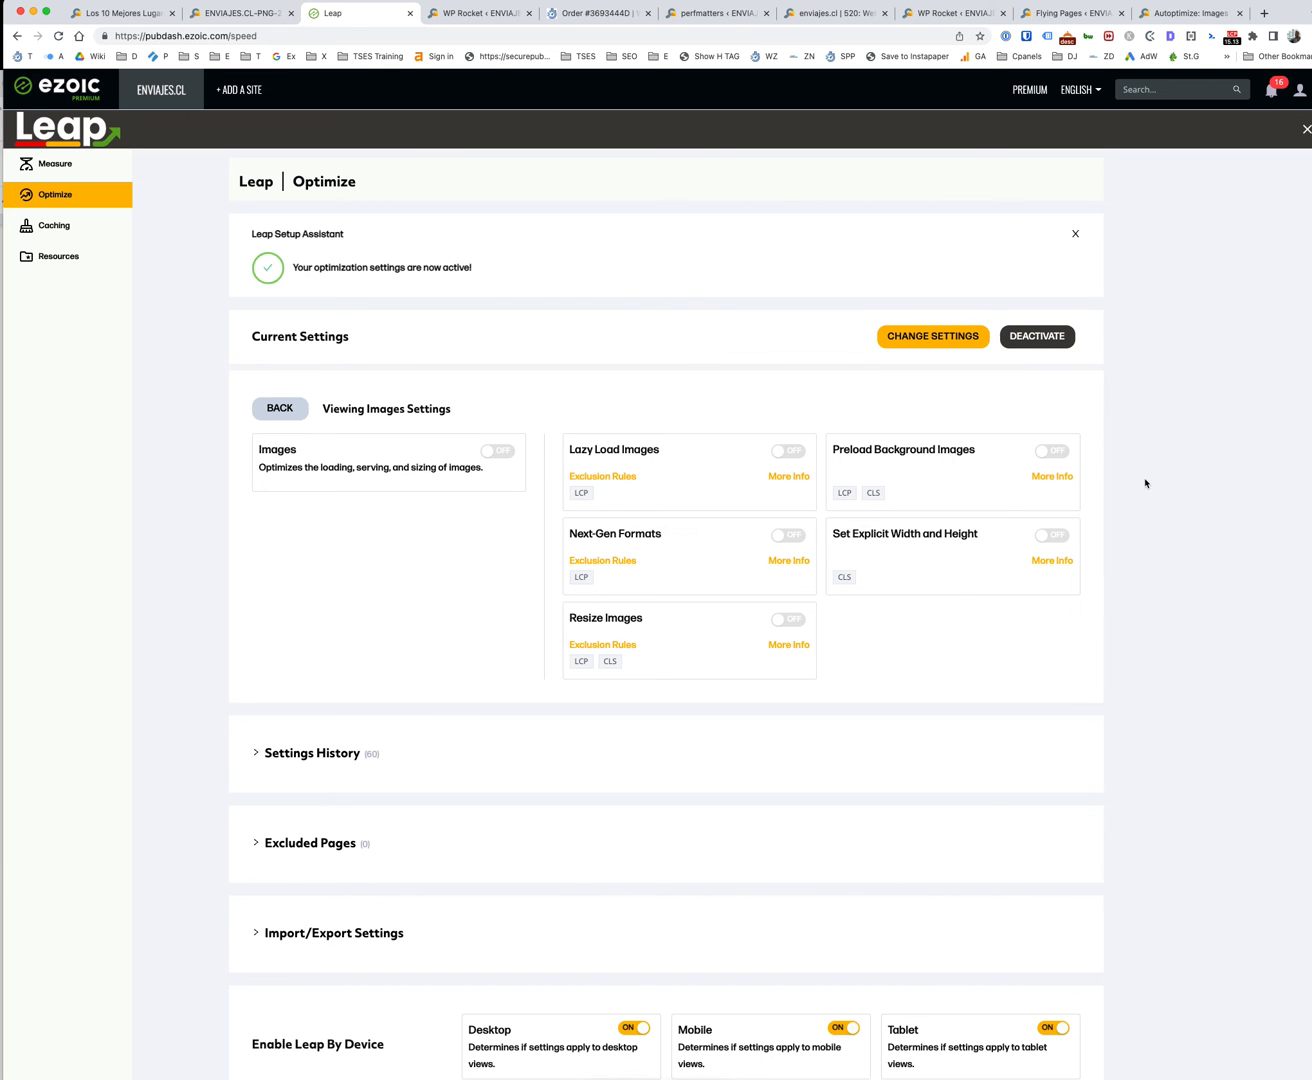
mouse_move(869, 489)
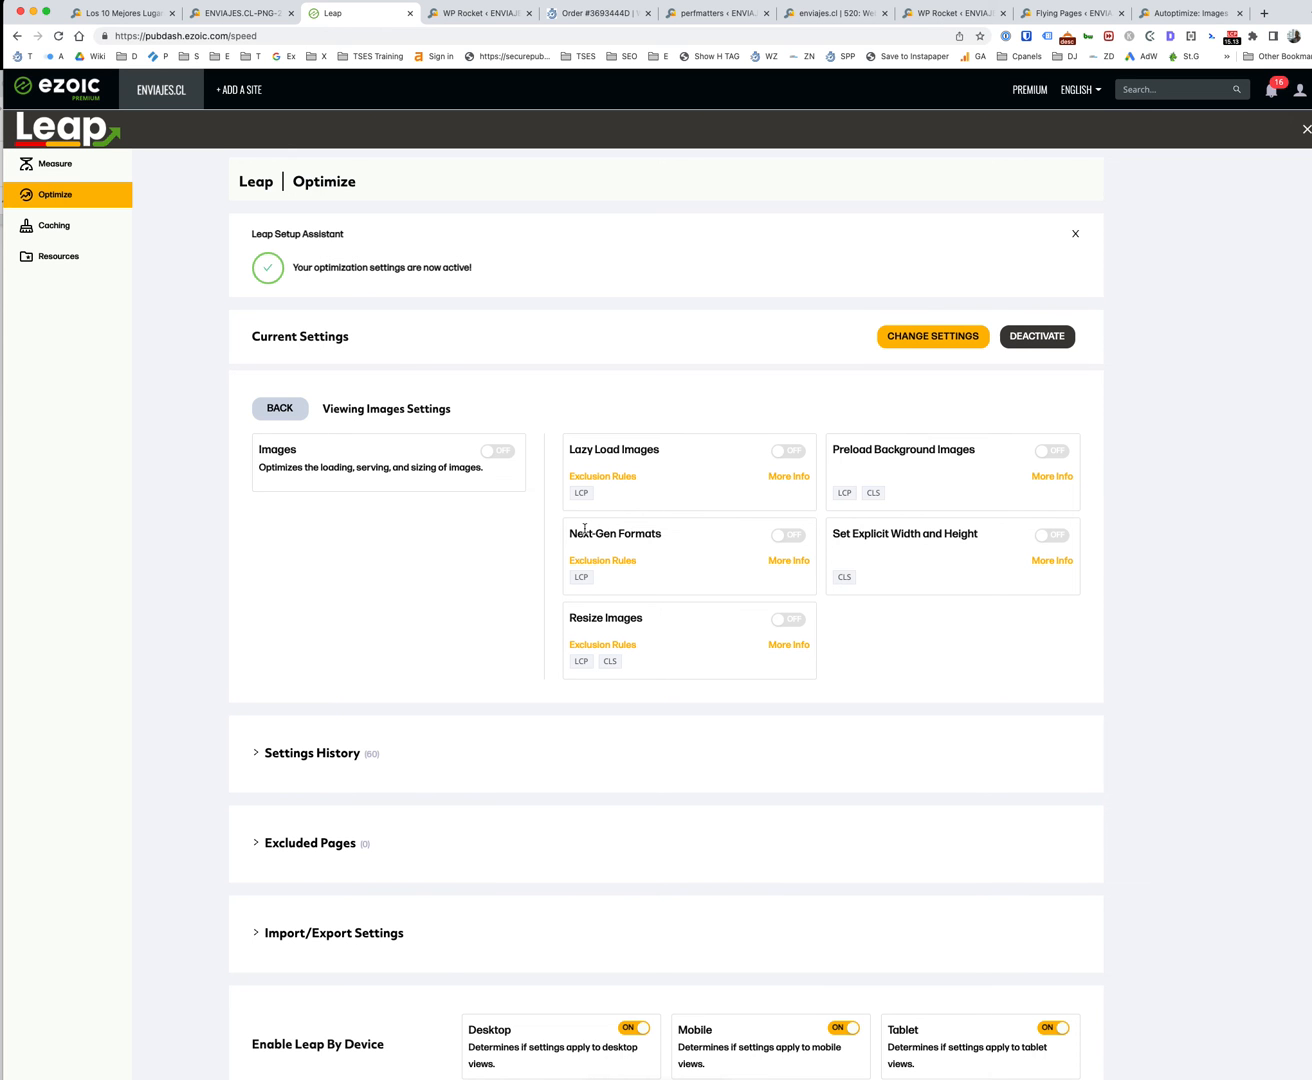
click(280, 408)
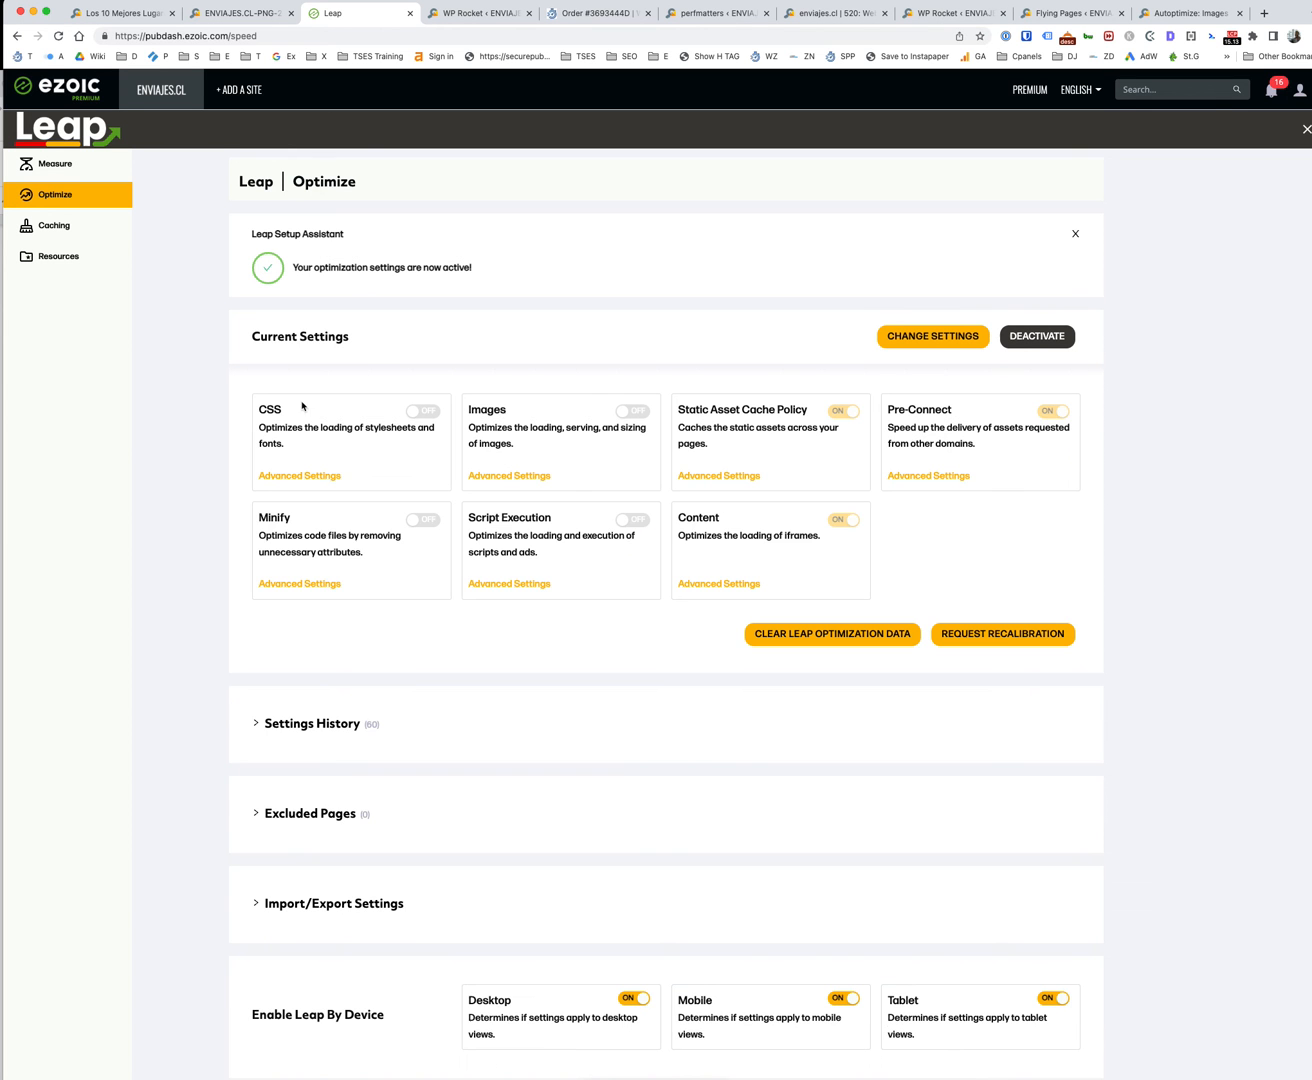
mouse_move(547, 570)
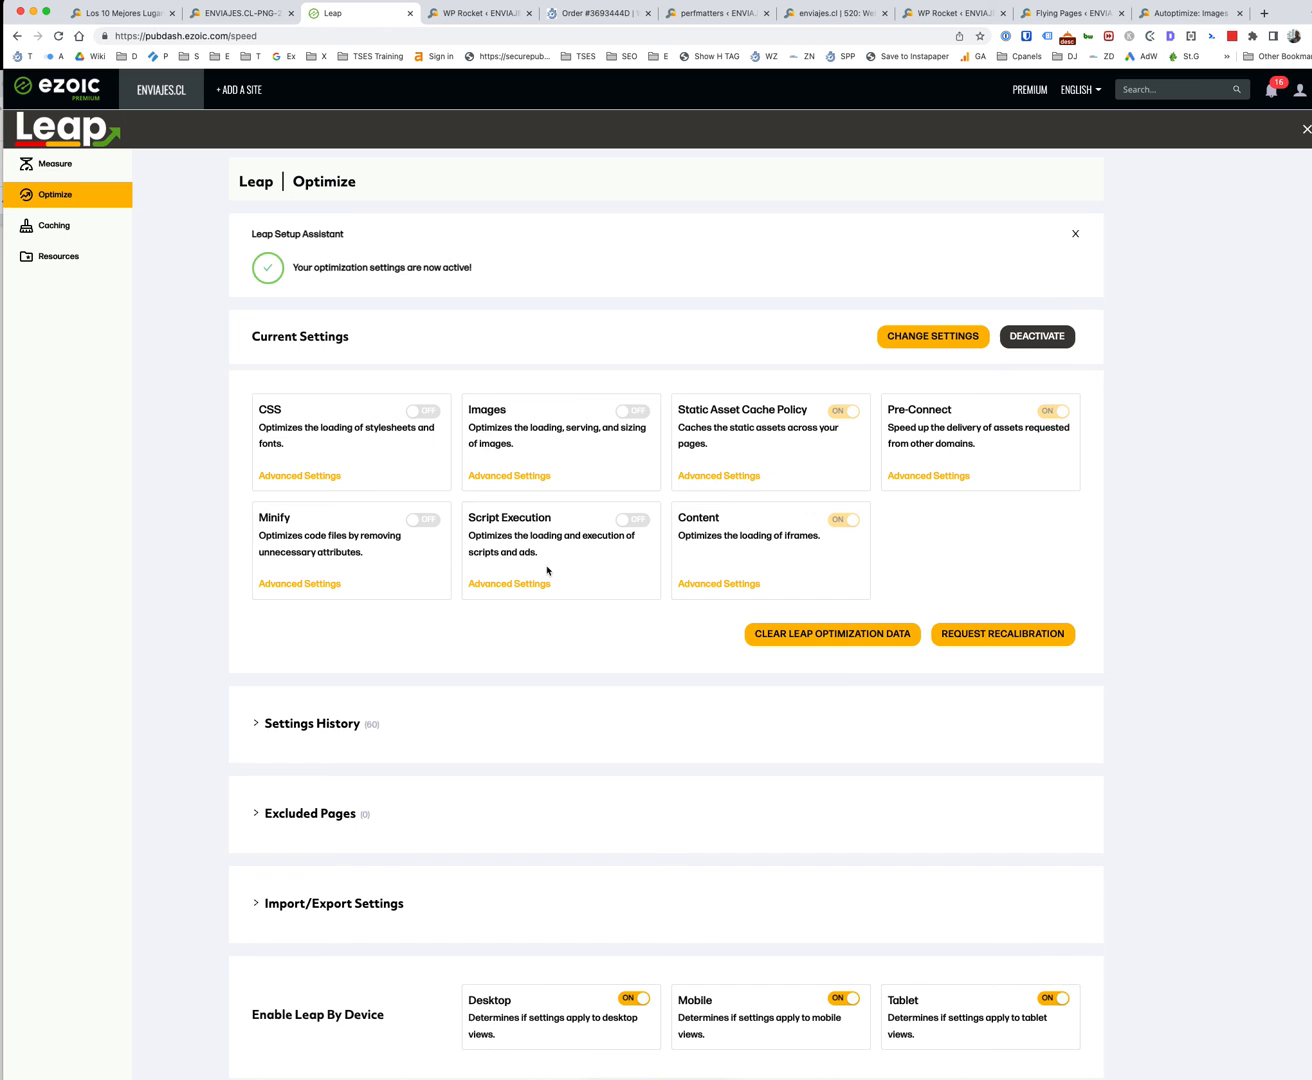
click(509, 583)
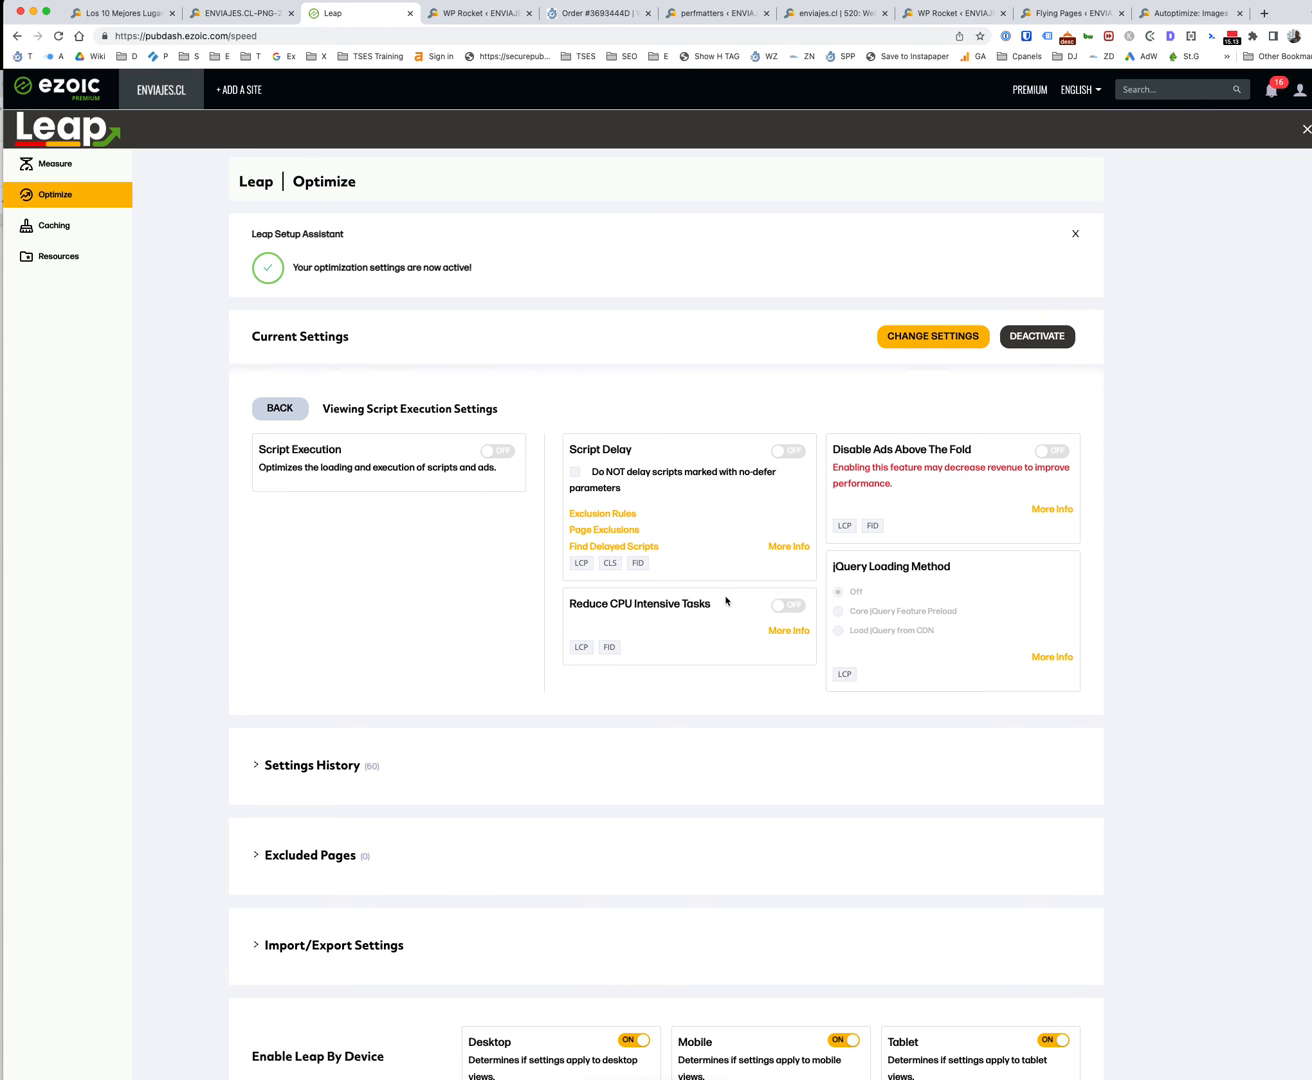
mouse_move(843, 620)
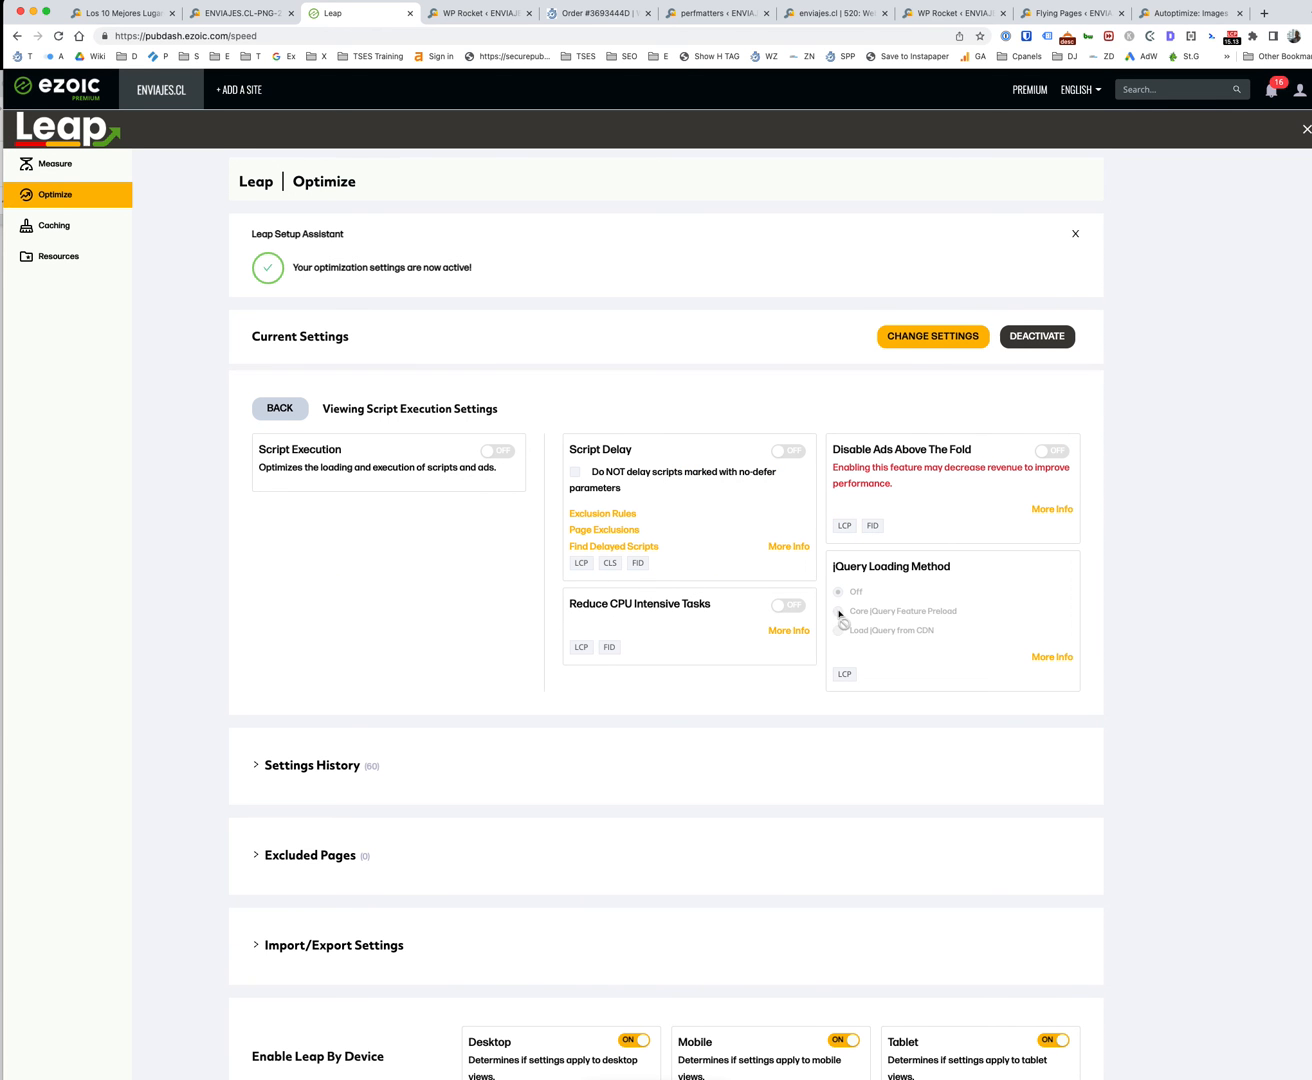
mouse_move(700, 578)
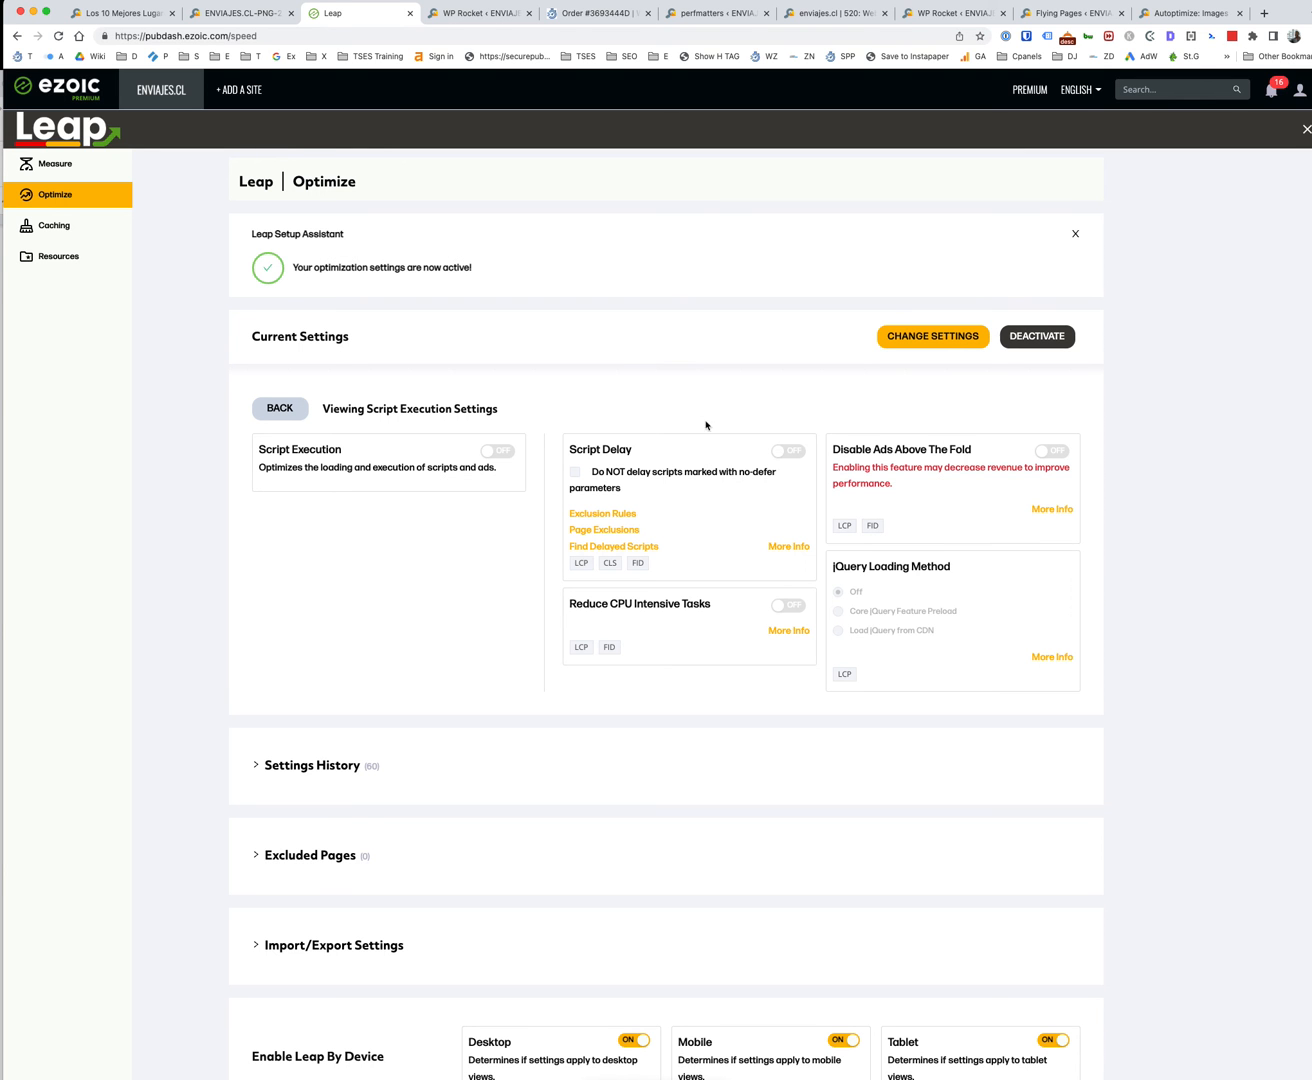
mouse_move(842, 481)
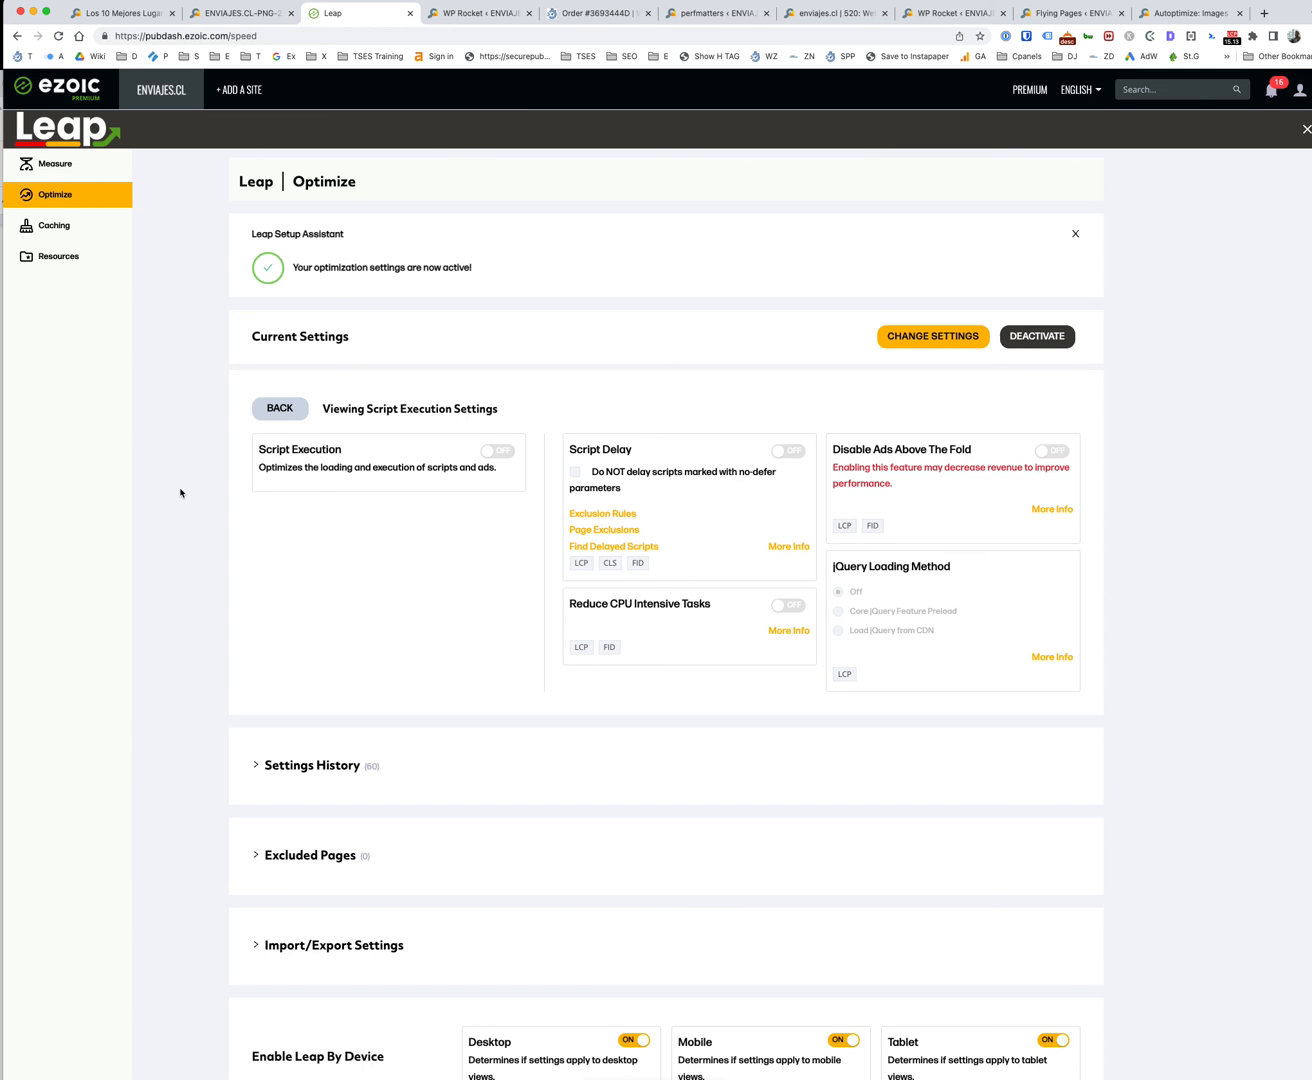
click(279, 408)
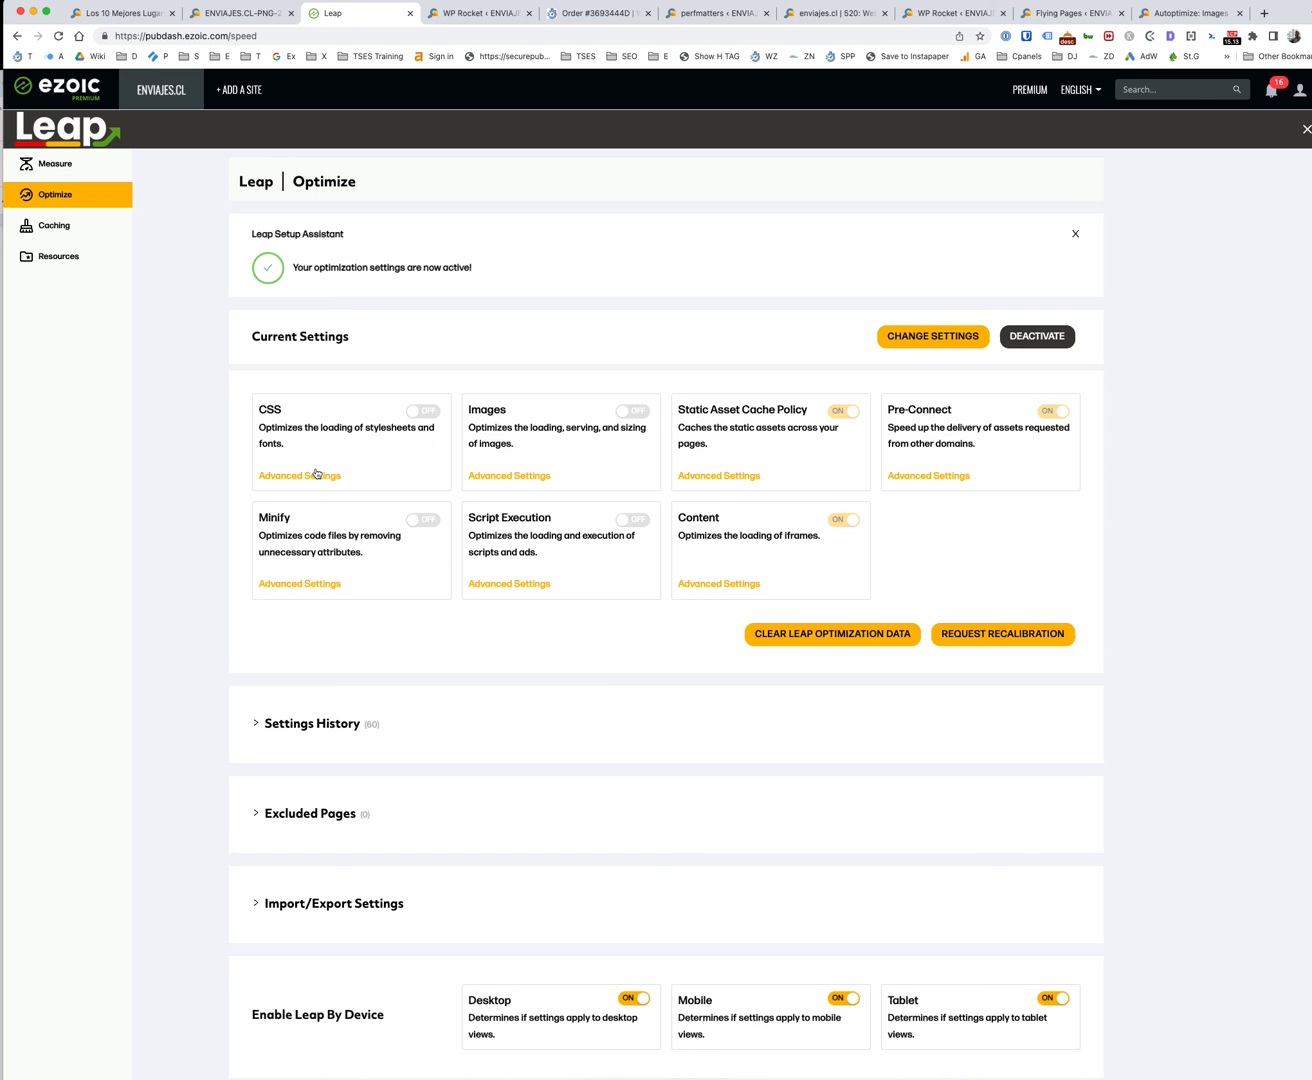
Open CSS advanced settings: Critical CSS, Remove Unused CSS, Optimize and Preload Fonts off.
click(299, 475)
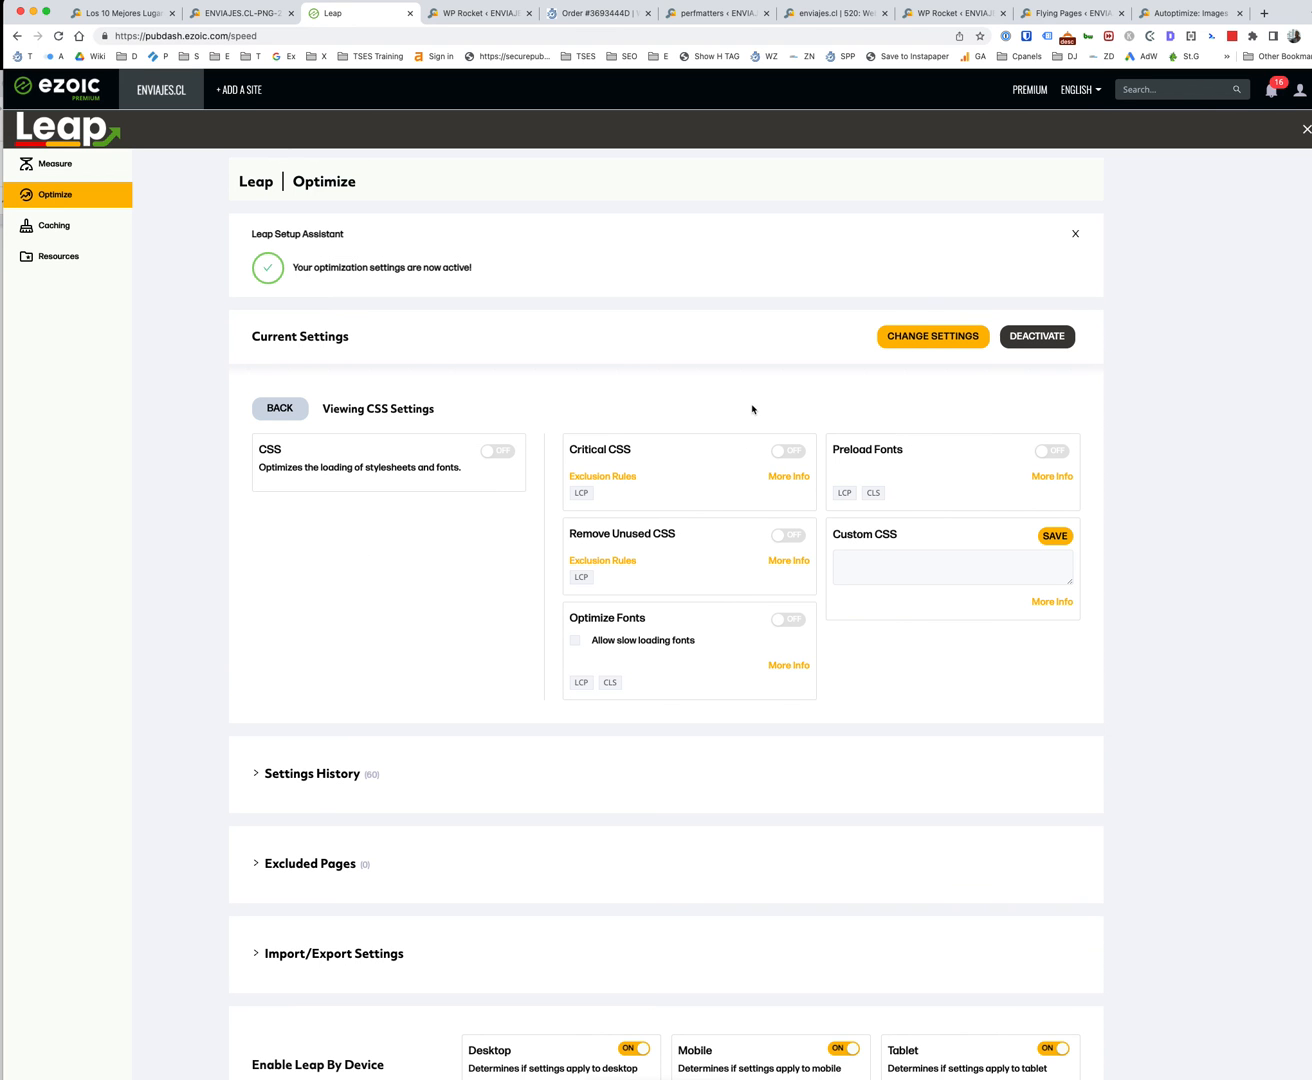
mouse_move(851, 442)
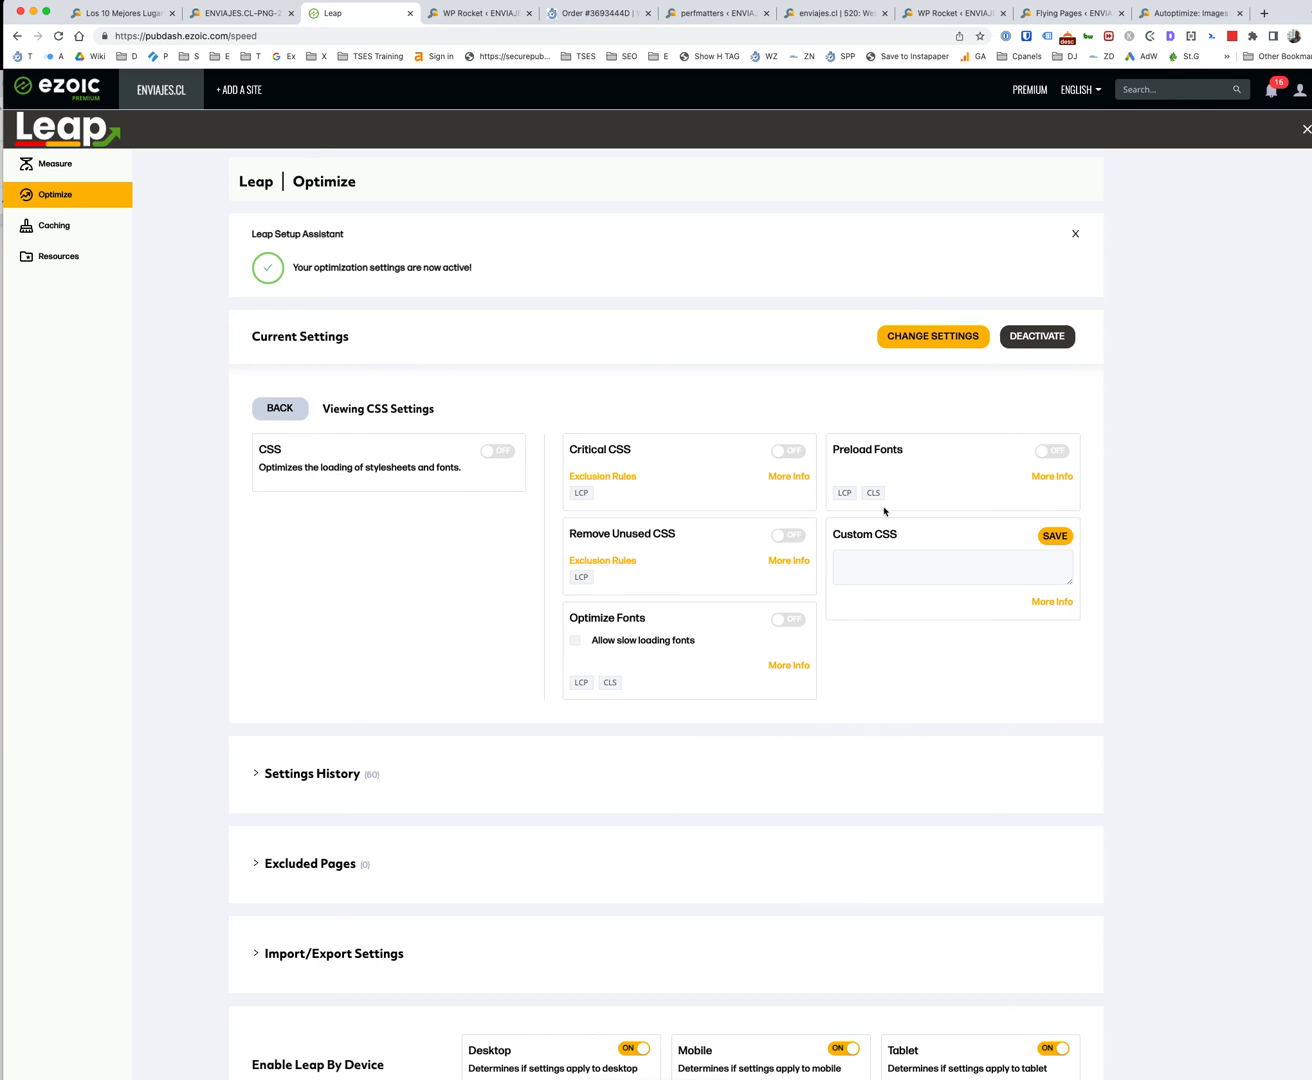
Open Content advanced settings: Optimize Tweets on, Lazy Load Iframes off.
click(279, 408)
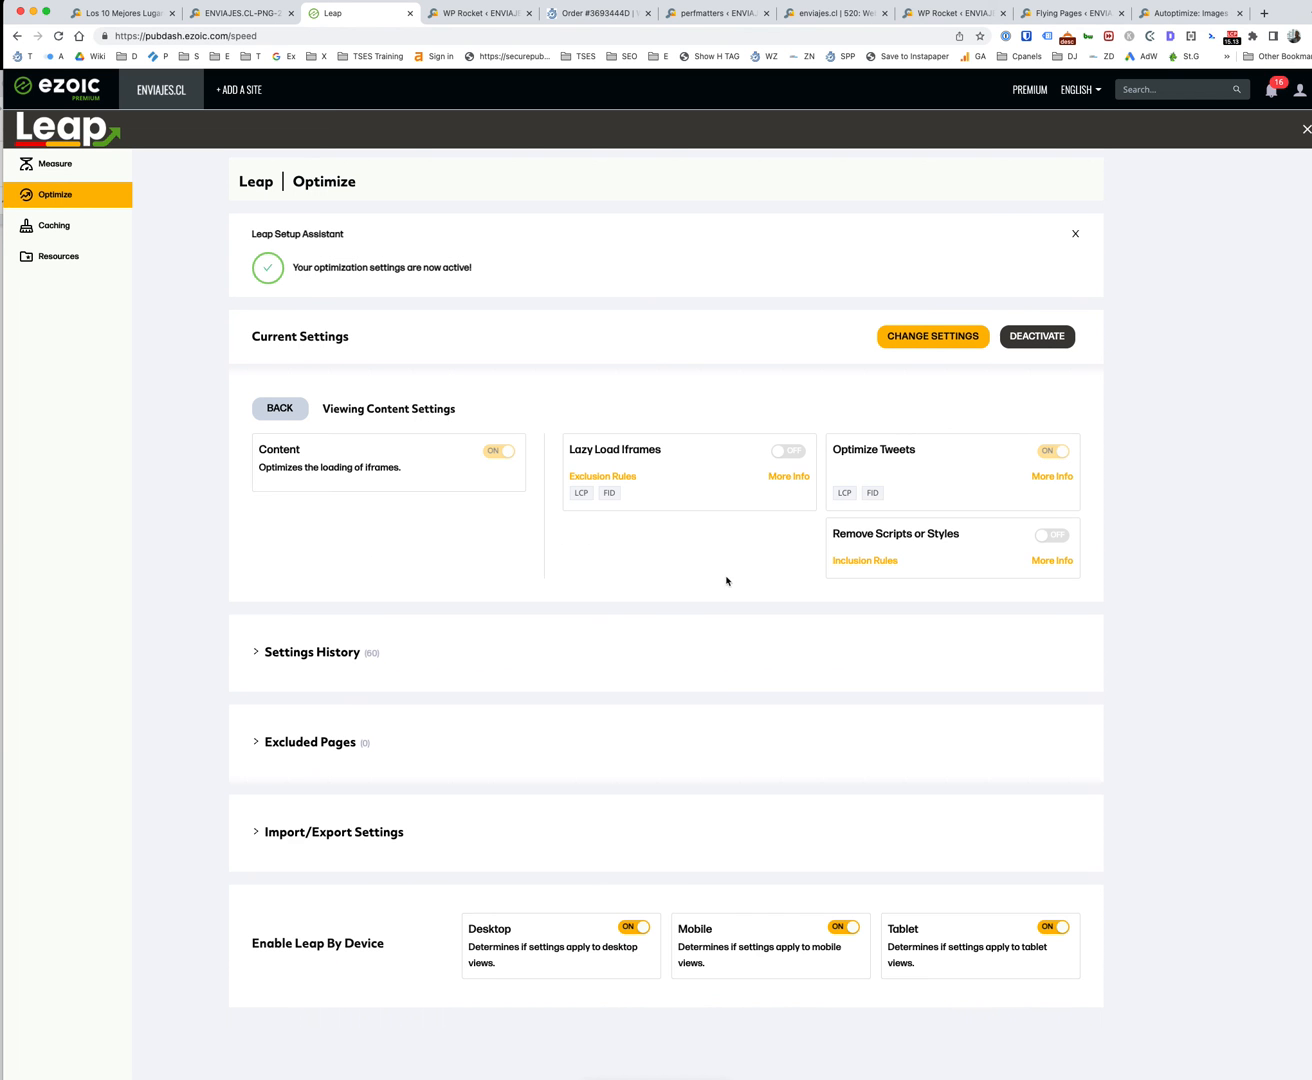
mouse_move(786, 568)
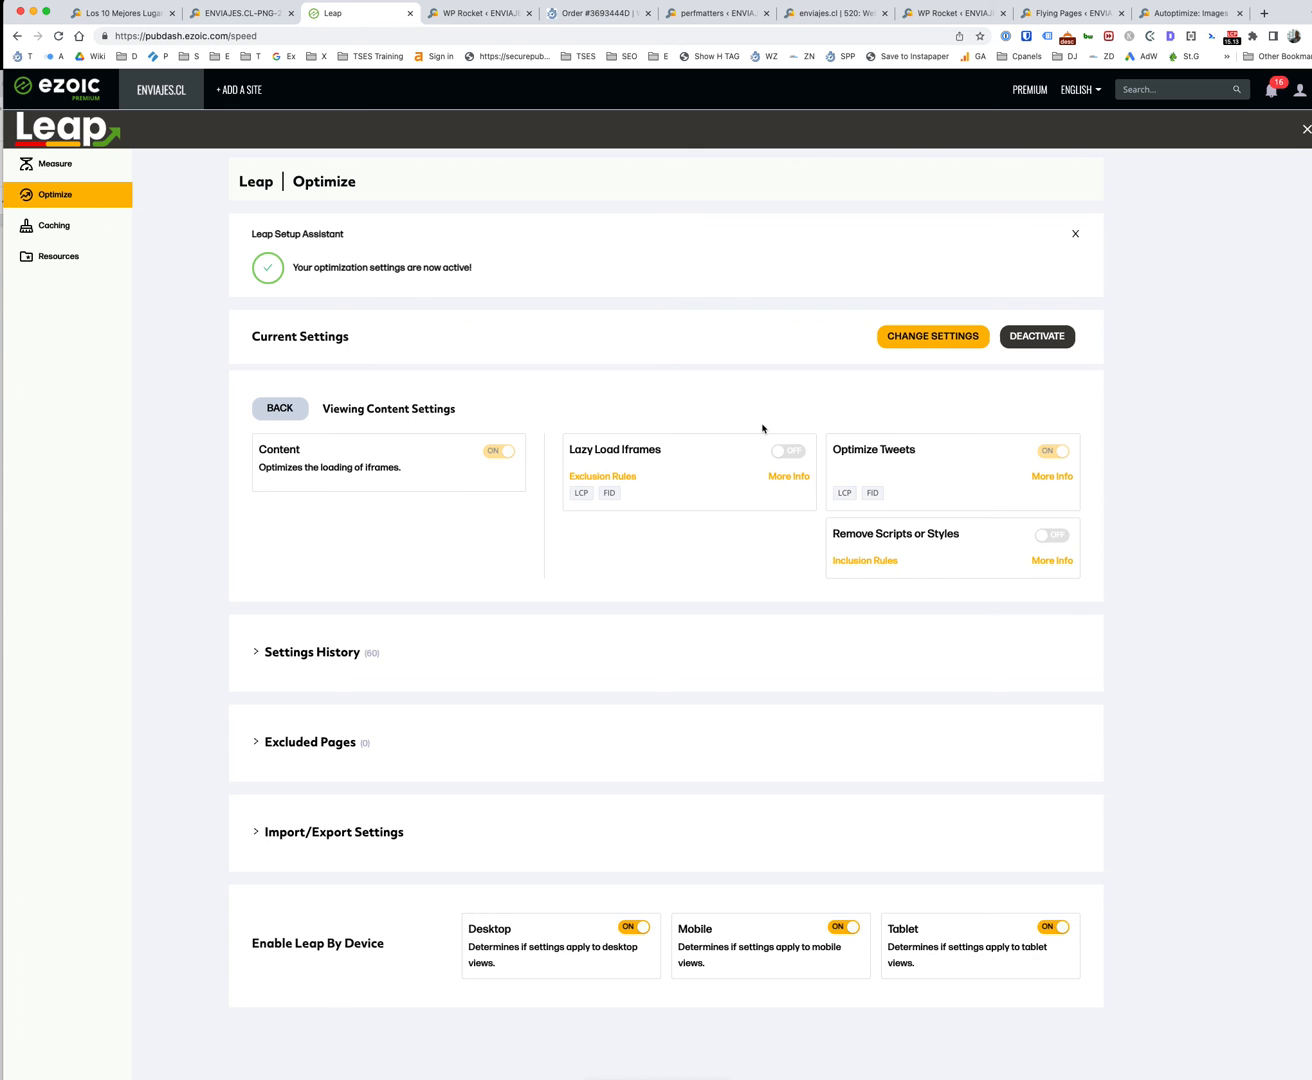
Open Pre-Connect advanced settings and scroll to see Pre-Connect Origins on.
click(279, 408)
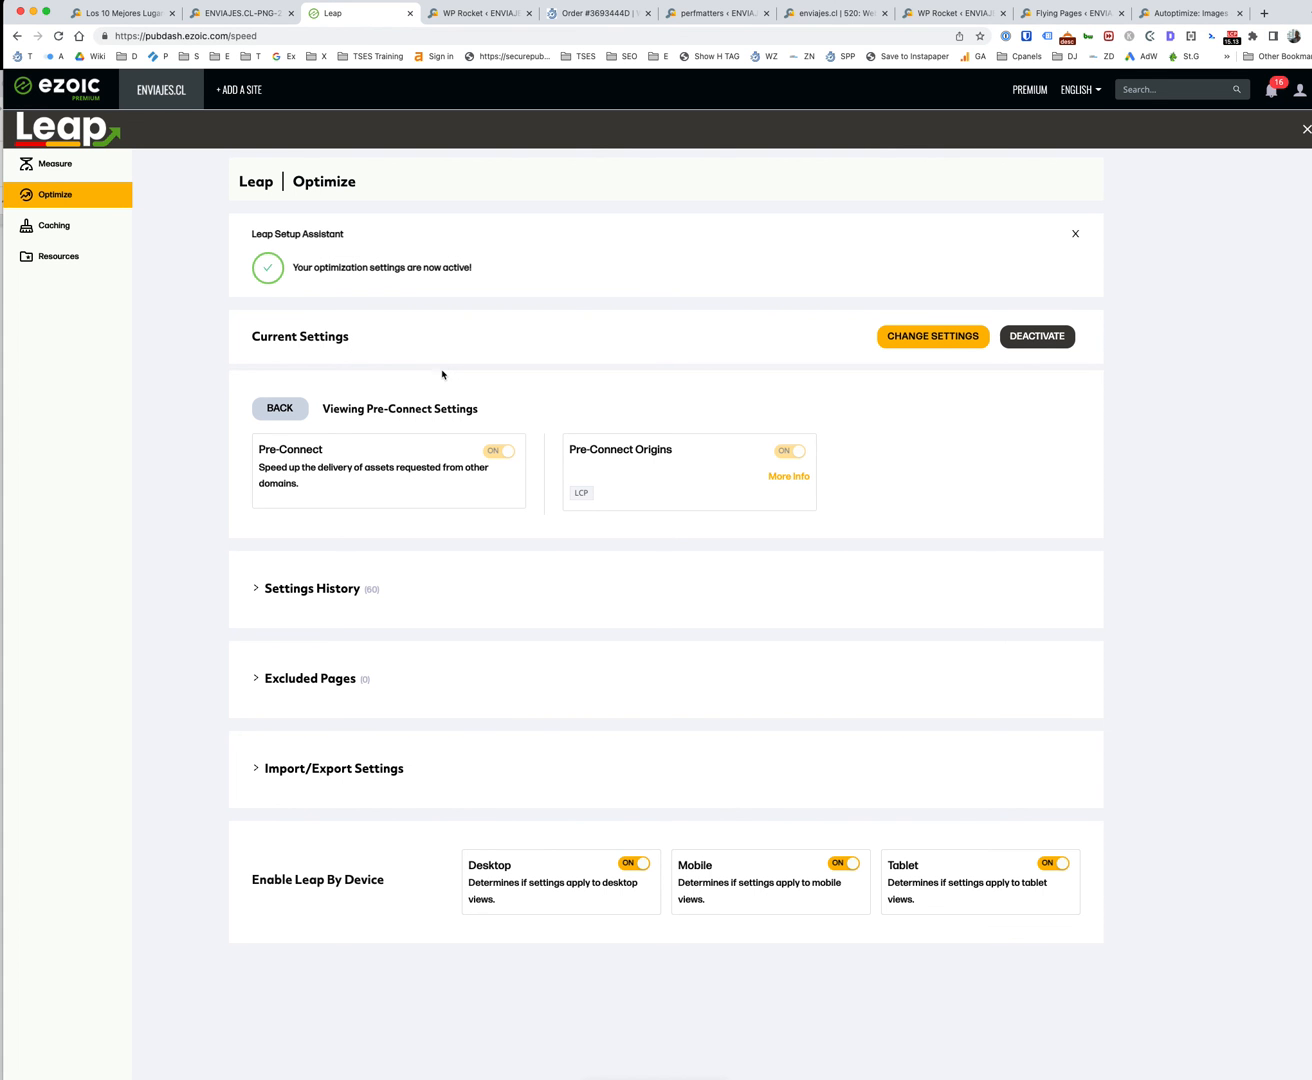
scroll(down, 3)
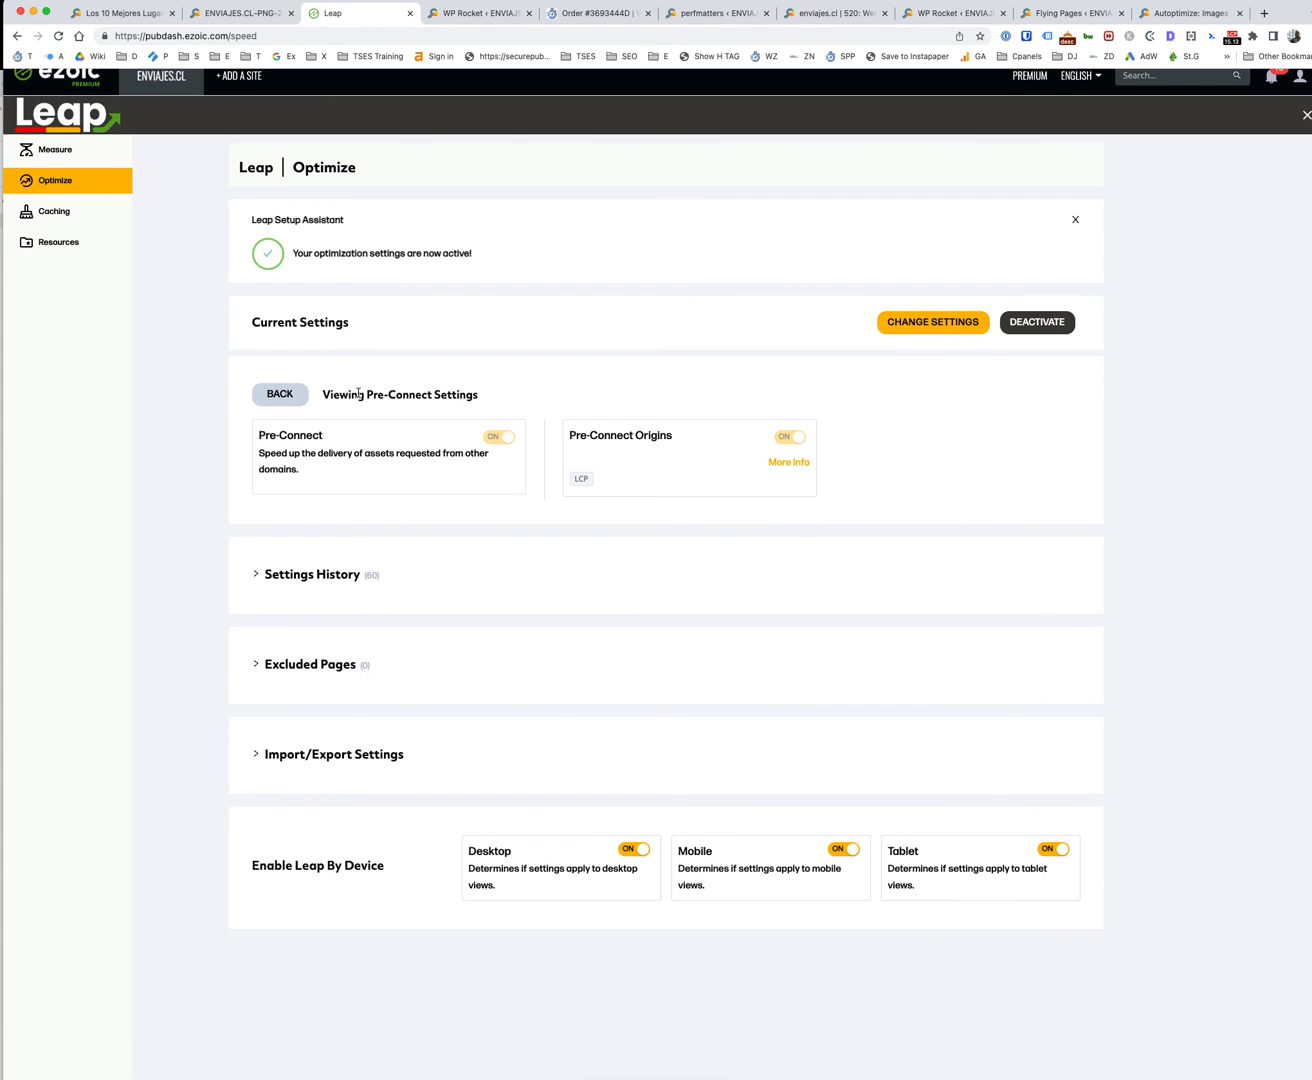
Open Static Asset Cache Policy settings: caching on for images, stylesheets, scripts, fonts.
click(280, 393)
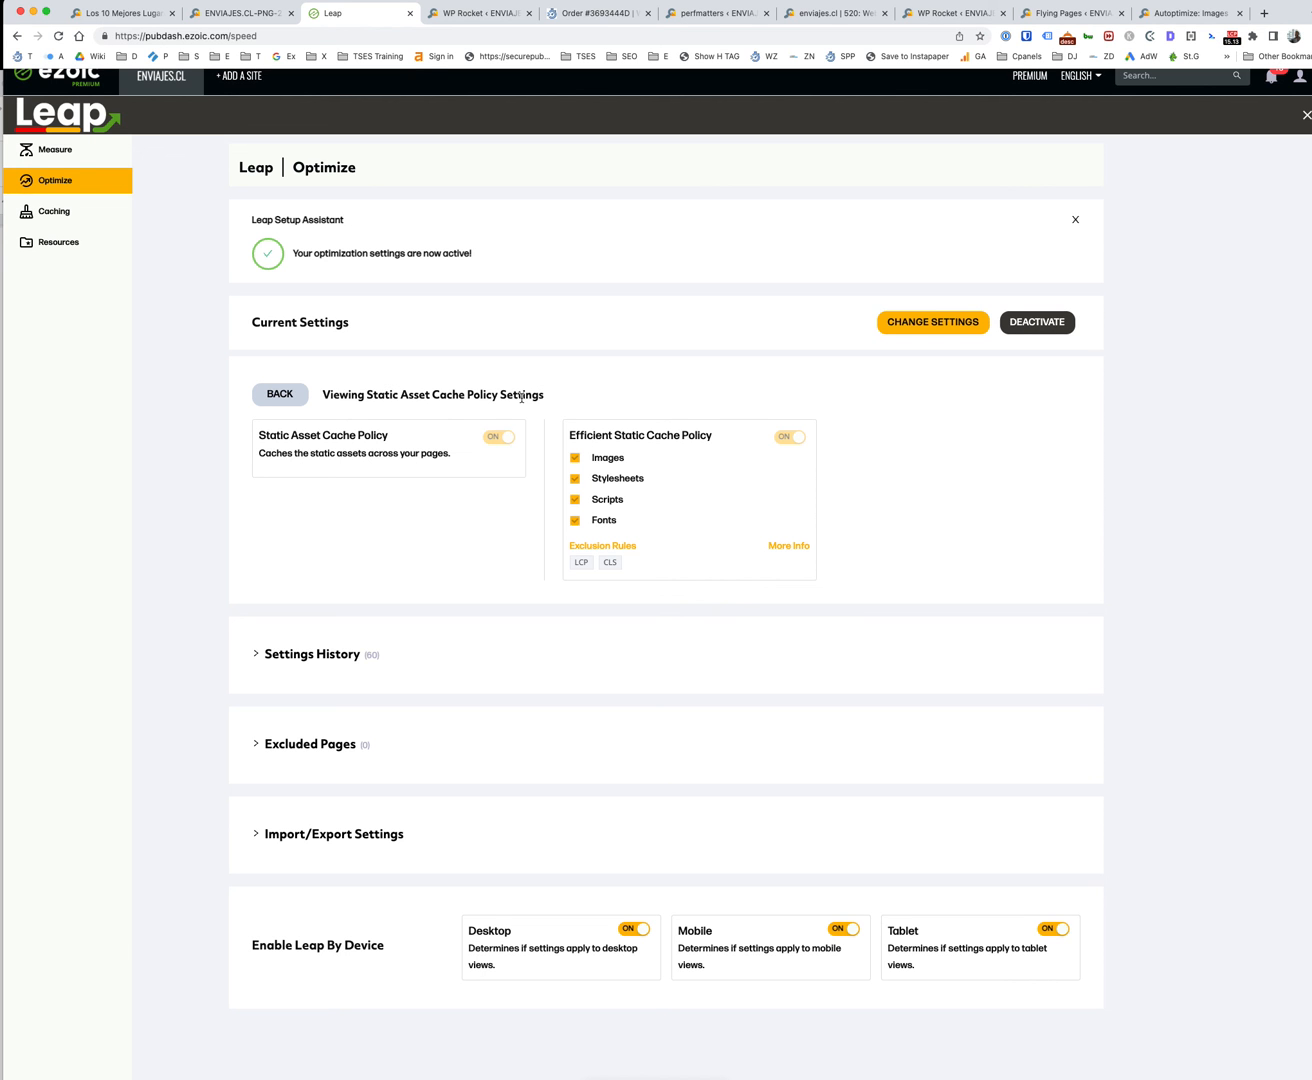
mouse_move(195, 378)
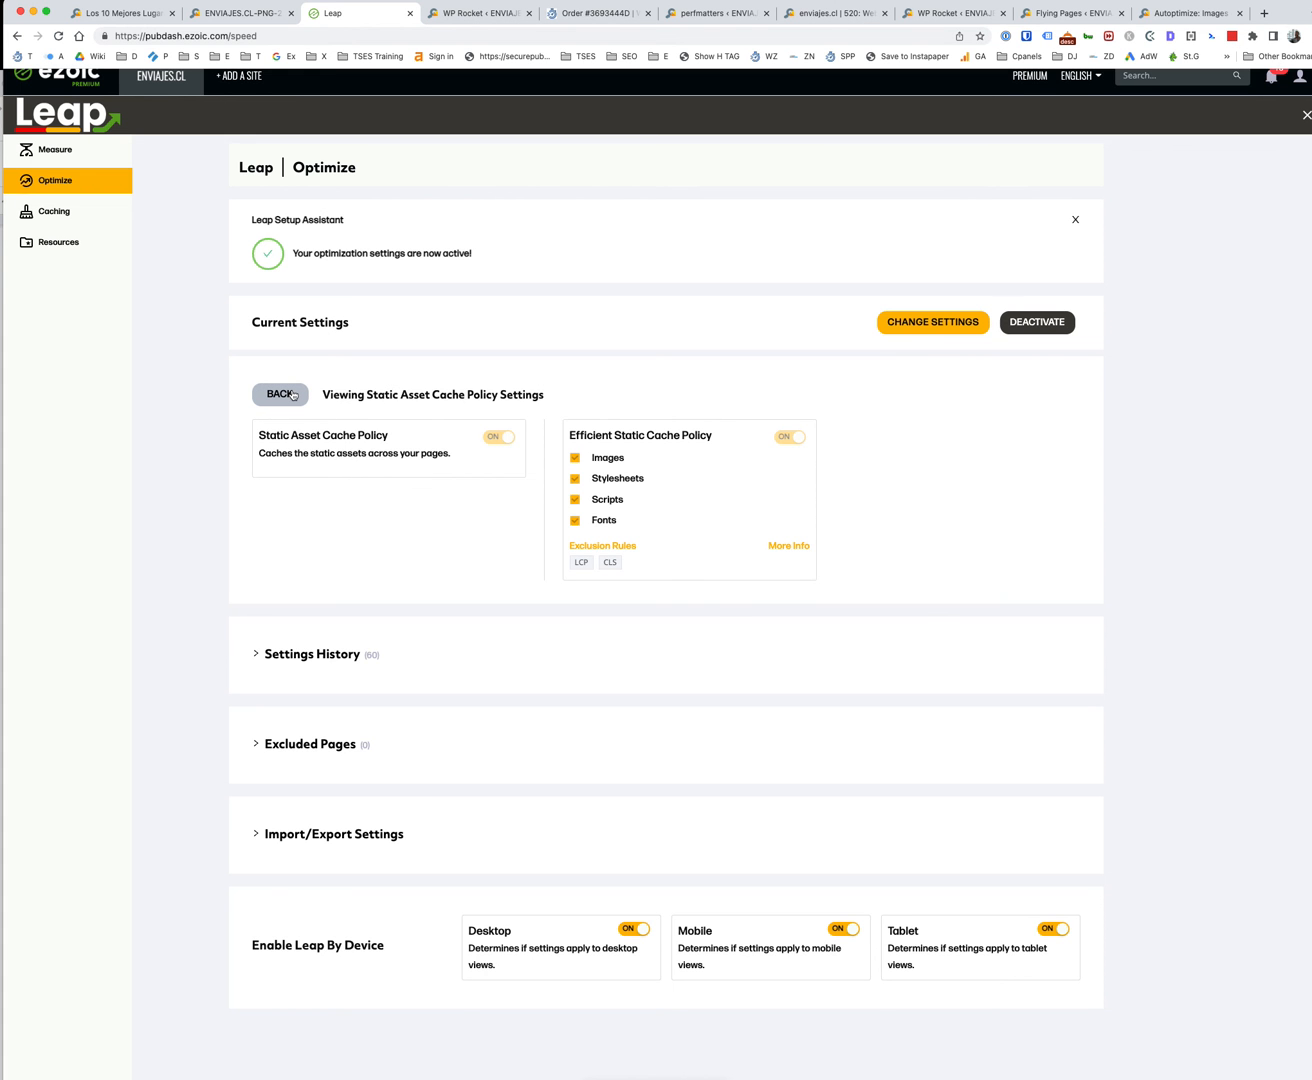
Go back to the Current Settings overview of all optimization features.
click(280, 394)
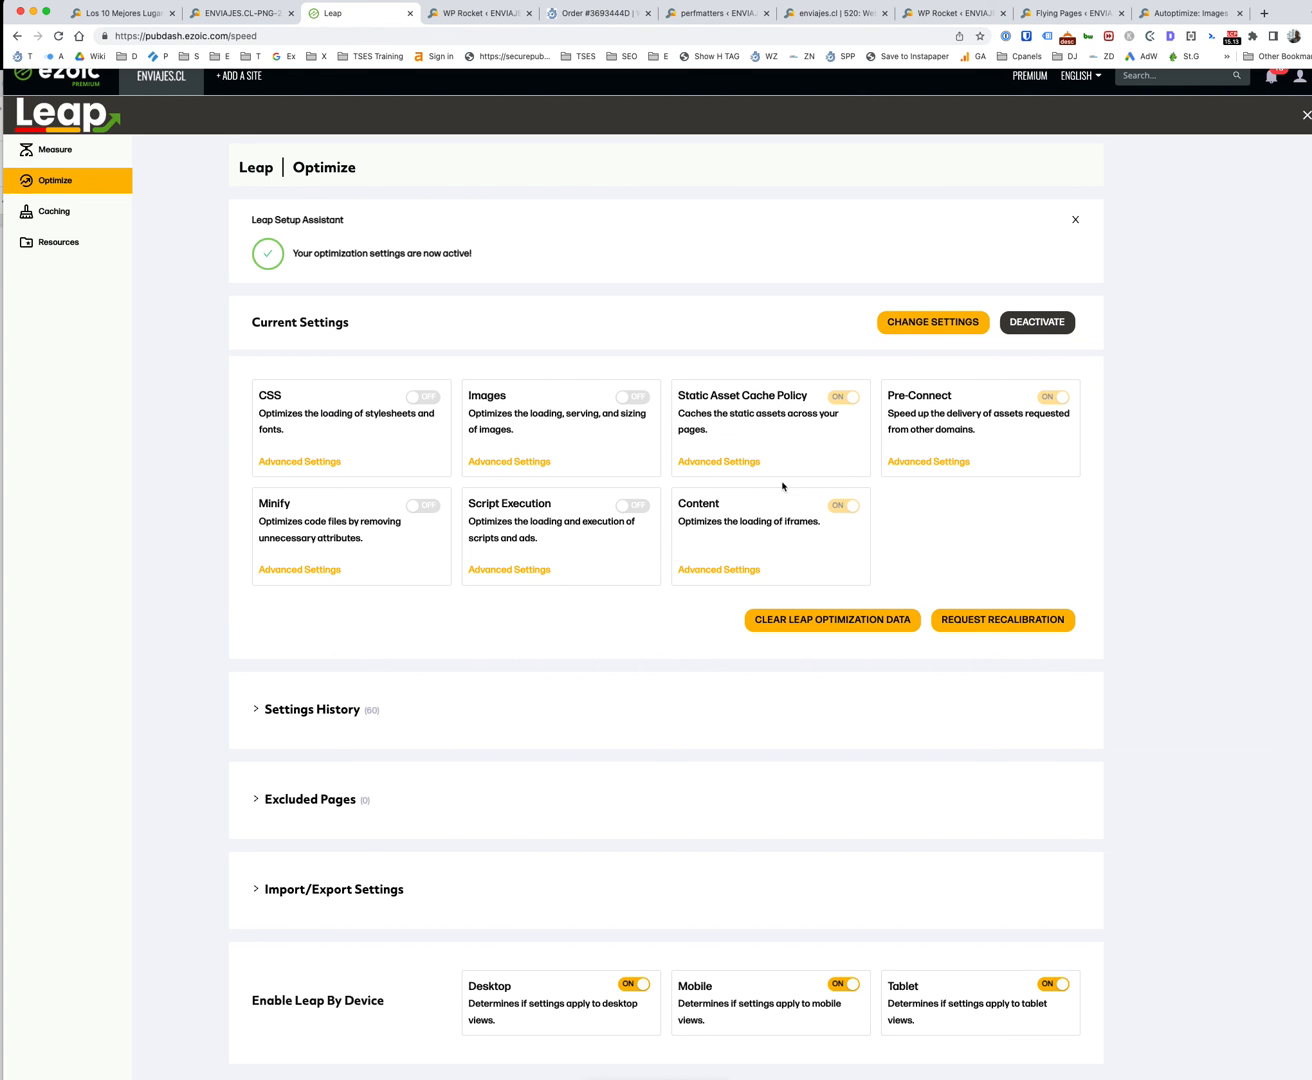
mouse_move(786, 558)
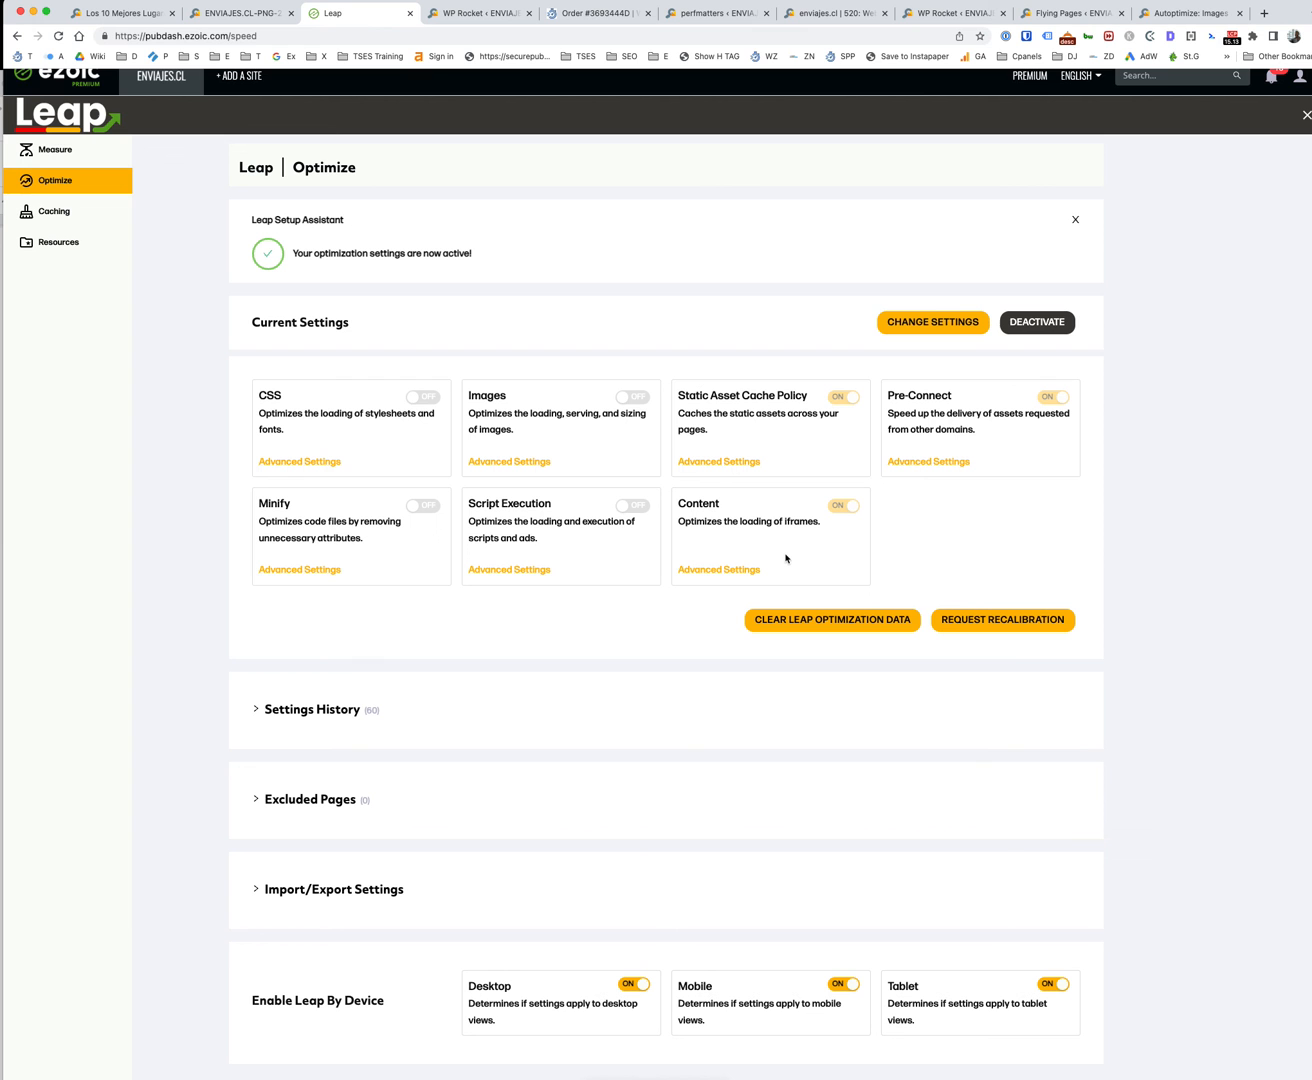